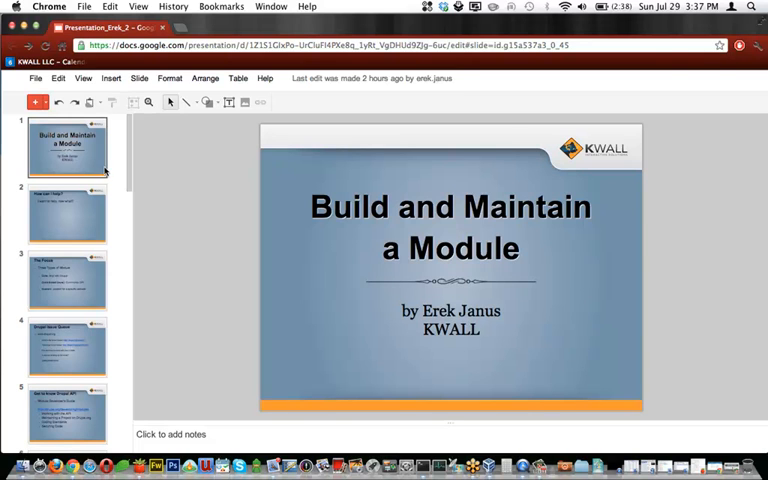
Scroll the 'Use the issue queue' guide down to its issue queue care and maintenance section
{"action": "left_click", "coordinate": [67, 213]}
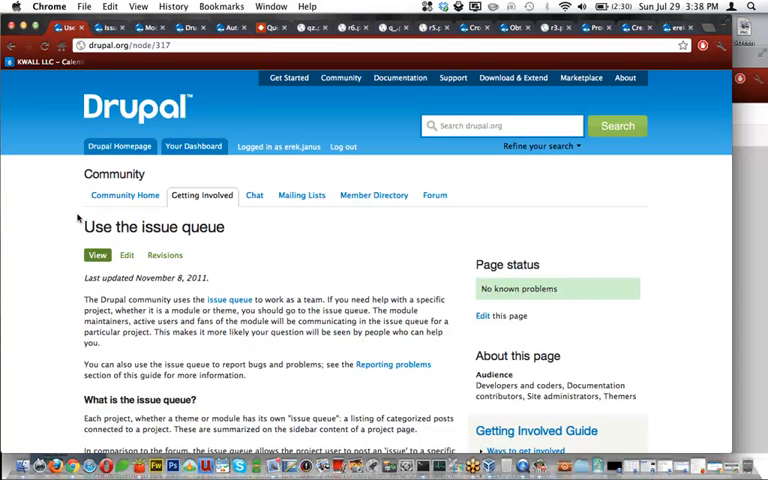
{"action": "scroll", "scroll_direction": "down", "scroll_amount": 3}
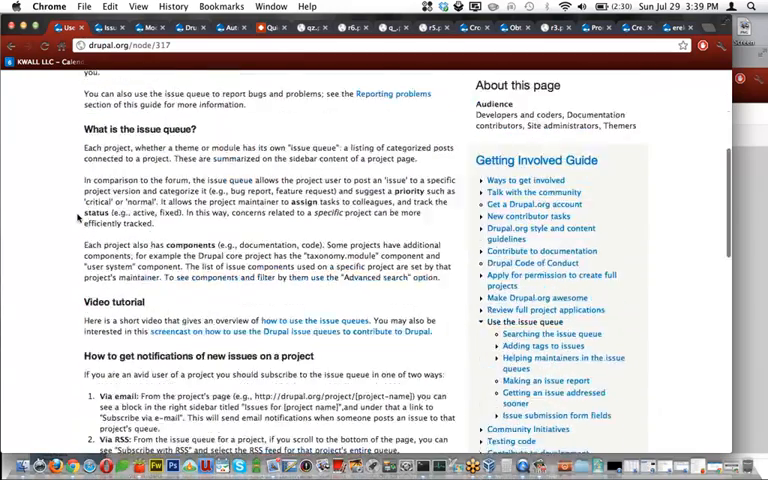
{"action": "scroll", "scroll_direction": "down", "scroll_amount": 3}
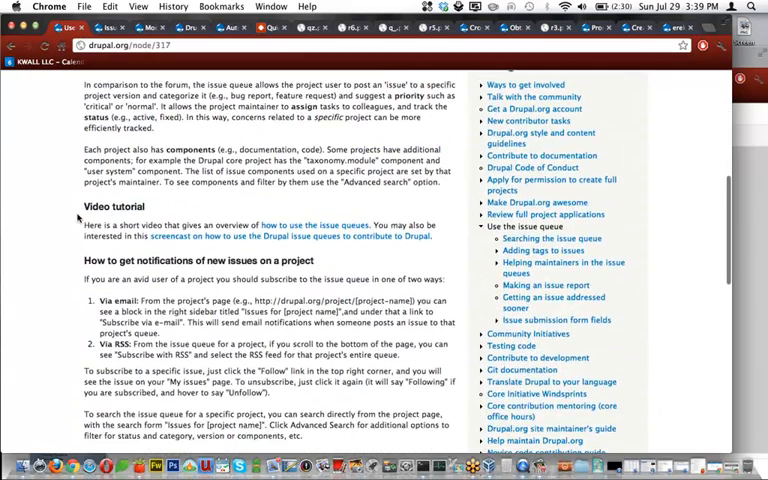
{"action": "scroll", "scroll_direction": "down", "scroll_amount": 3}
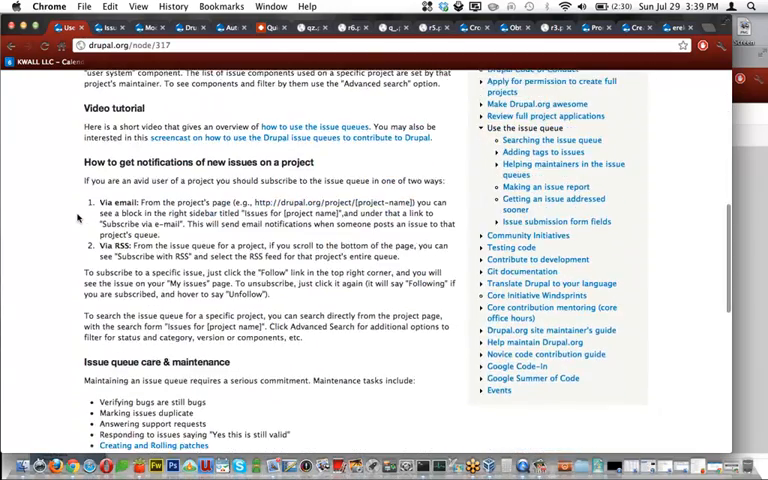
{"action": "scroll", "scroll_direction": "down", "scroll_amount": 3}
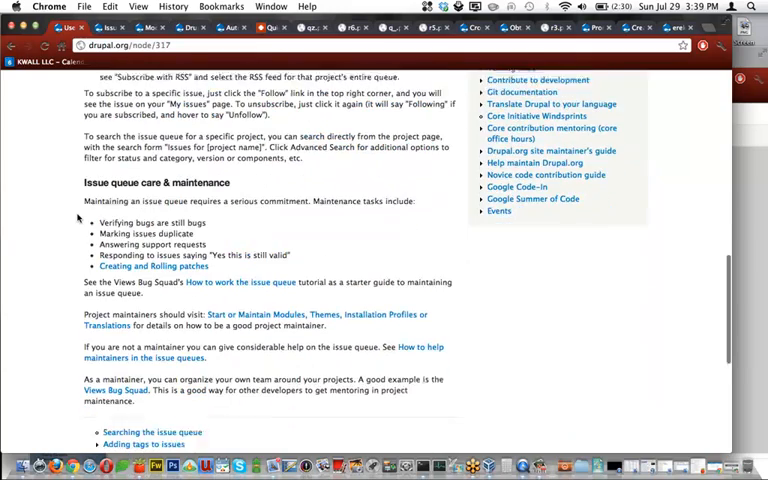
{"action": "scroll", "scroll_direction": "up", "scroll_amount": 3}
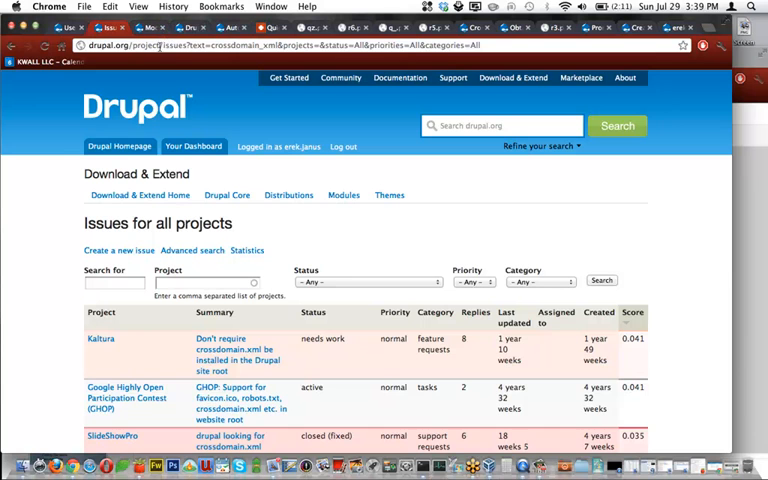
{"action": "scroll", "scroll_direction": "down", "scroll_amount": 3}
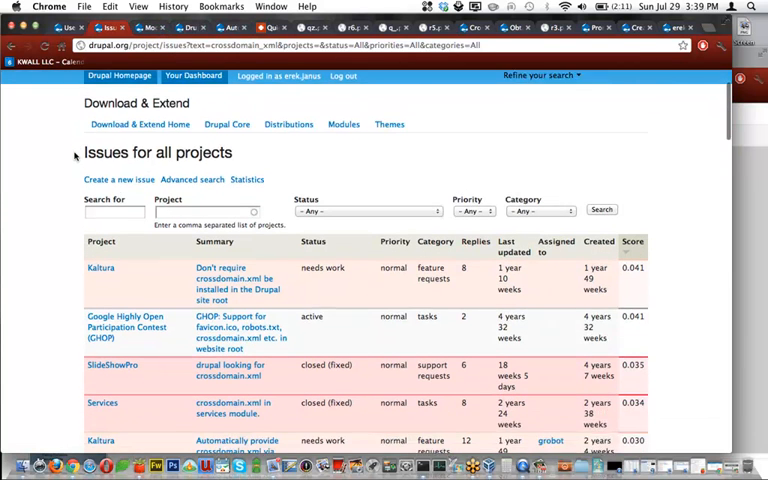
{"action": "scroll", "scroll_direction": "down", "scroll_amount": 3}
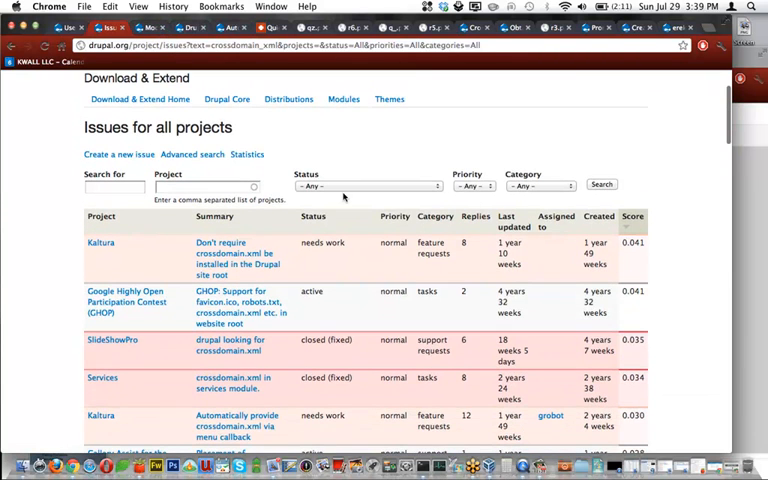
{"action": "left_click", "coordinate": [118, 188]}
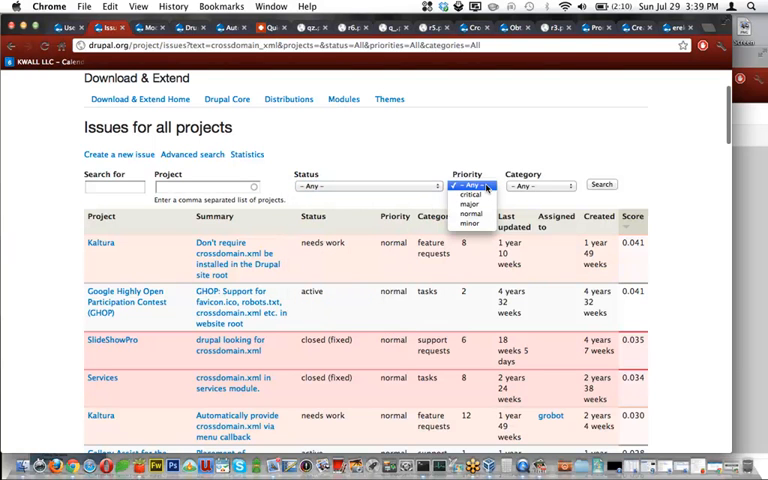
{"action": "mouse_move", "coordinate": [471, 193]}
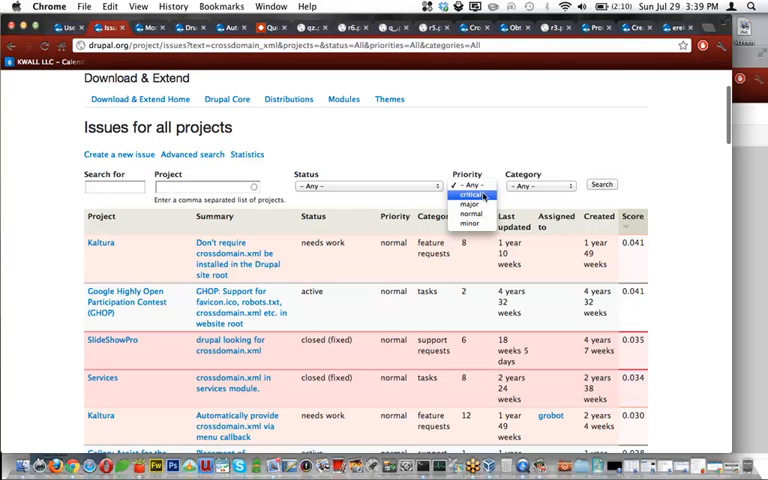
{"action": "left_click", "coordinate": [535, 186]}
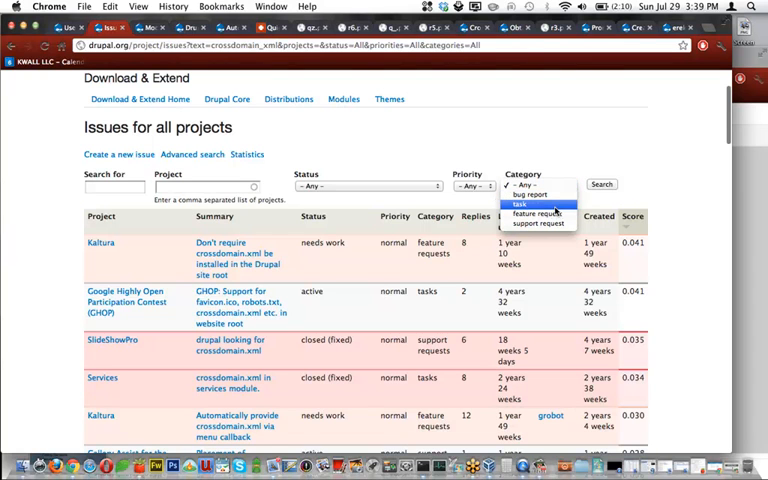
{"action": "mouse_move", "coordinate": [537, 215]}
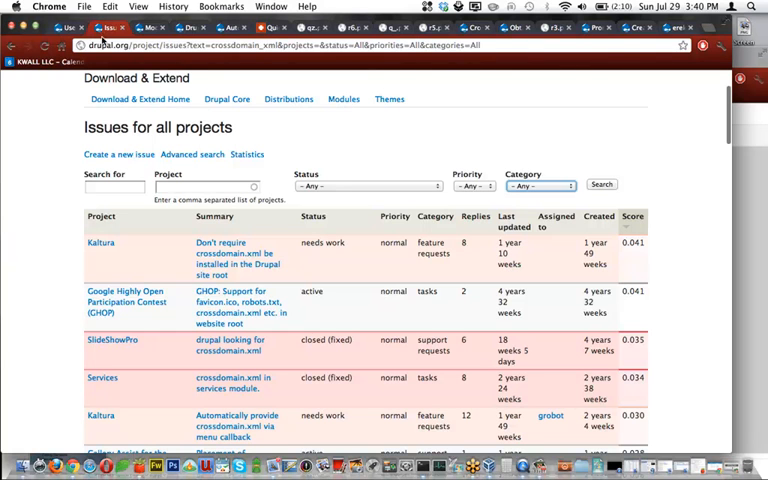
Show slide 5, 'Get to know Drupal API', with its Module Developer's Guide link
{"action": "left_click", "coordinate": [100, 40]}
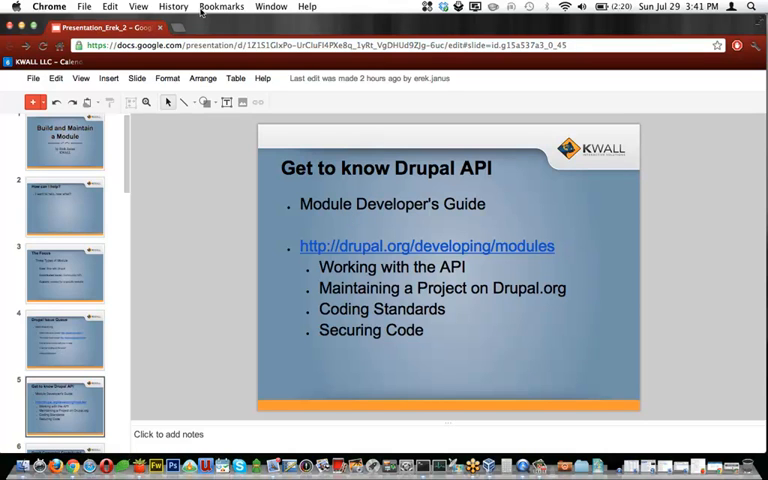
Open the Module developer's guide page and scroll to its step-by-step module-building list
{"action": "left_click", "coordinate": [426, 245]}
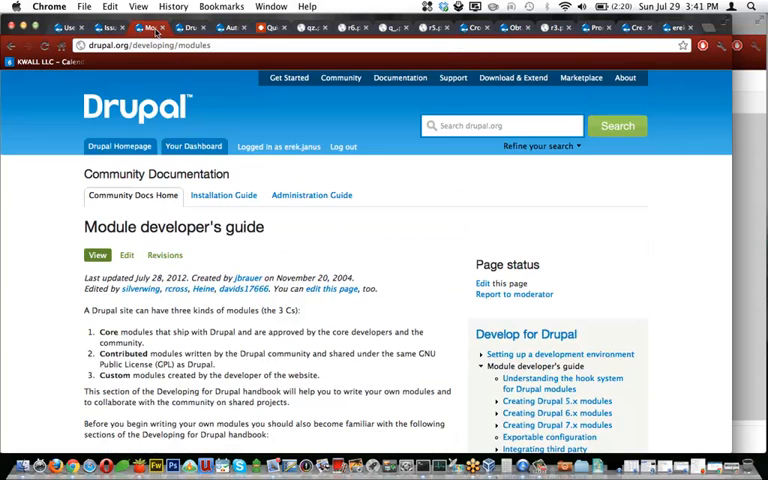
{"action": "scroll", "scroll_direction": "down", "scroll_amount": 3}
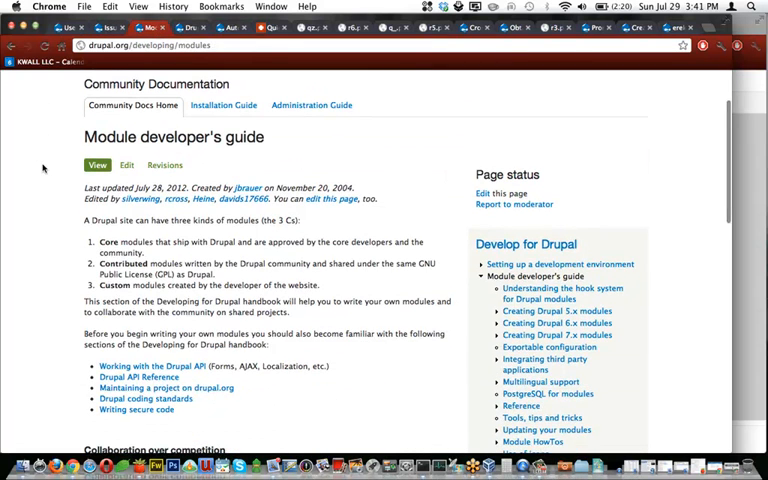
{"action": "scroll", "scroll_direction": "down", "scroll_amount": 3}
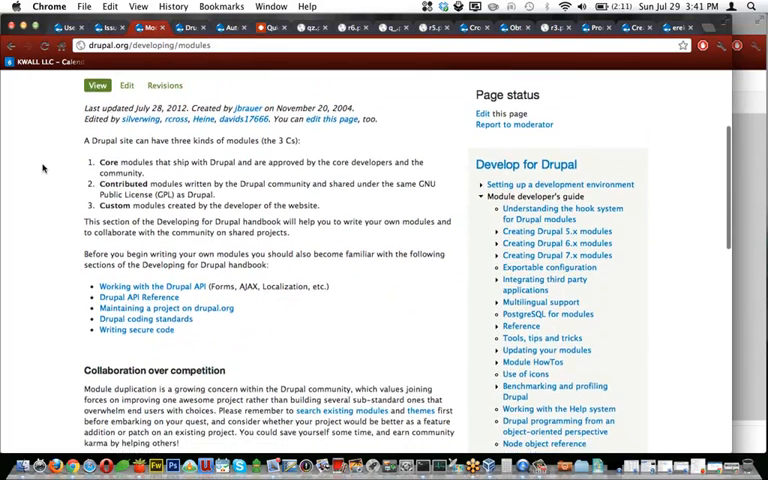
{"action": "mouse_move", "coordinate": [92, 221]}
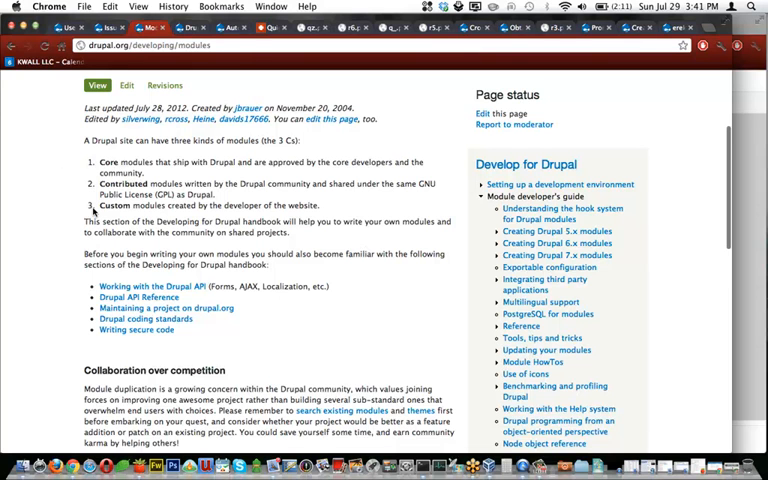
{"action": "scroll", "scroll_direction": "down", "scroll_amount": 3}
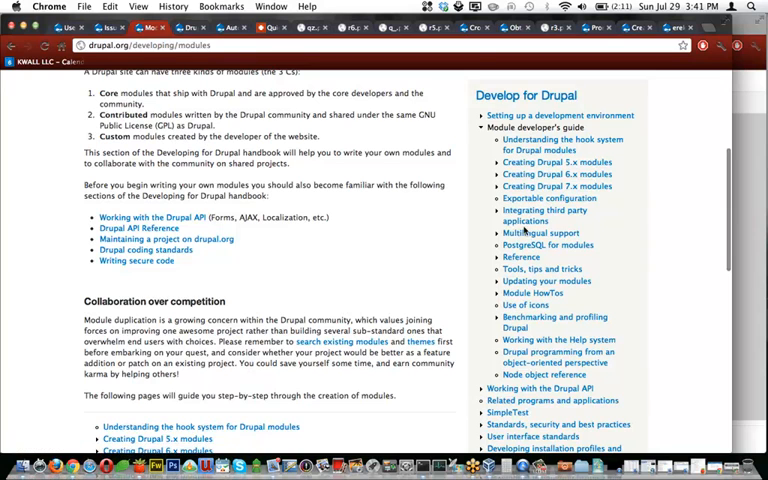
{"action": "scroll", "scroll_direction": "down", "scroll_amount": 3}
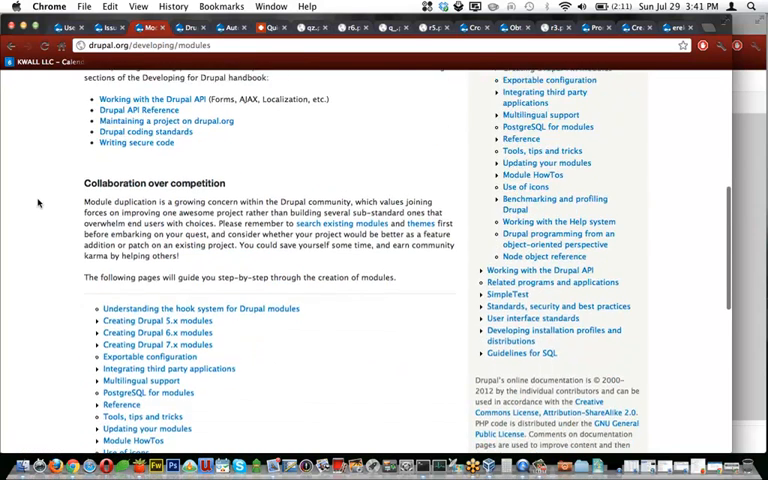
{"action": "scroll", "scroll_direction": "down", "scroll_amount": 3}
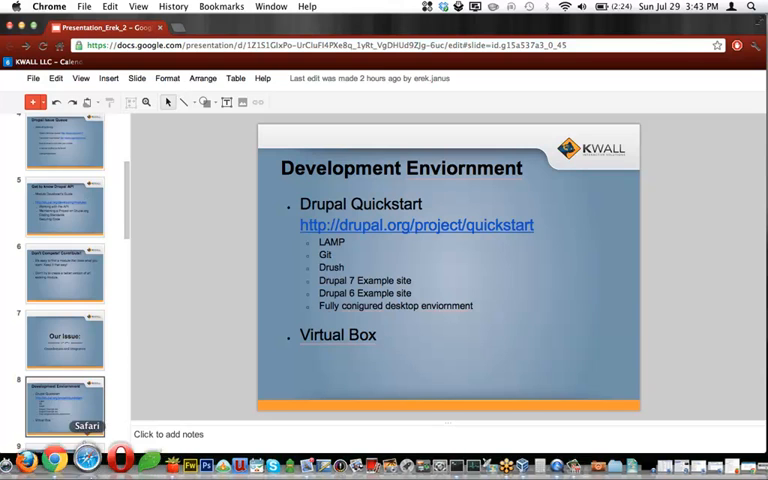
Open the Drupal Quickstart project page and scroll through its description
{"action": "left_click", "coordinate": [416, 225]}
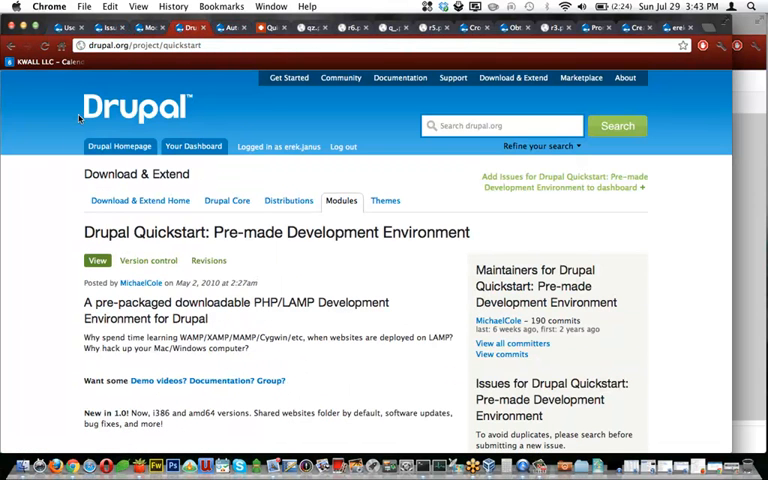
{"action": "scroll", "scroll_direction": "down", "scroll_amount": 3}
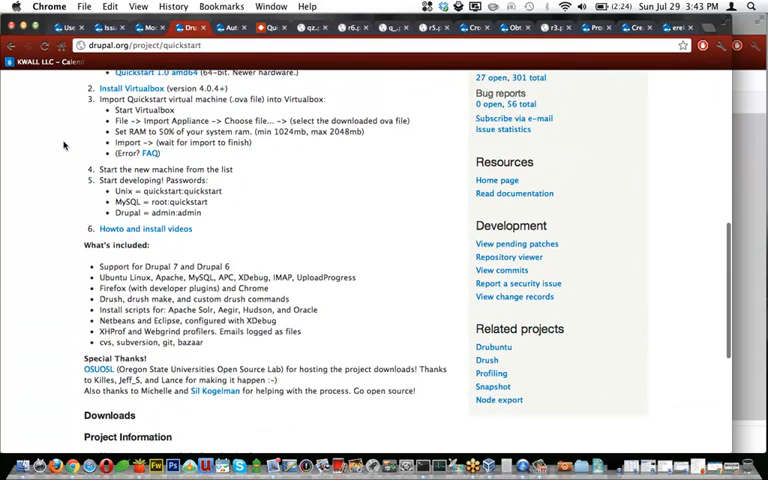
{"action": "scroll", "scroll_direction": "down", "scroll_amount": 3}
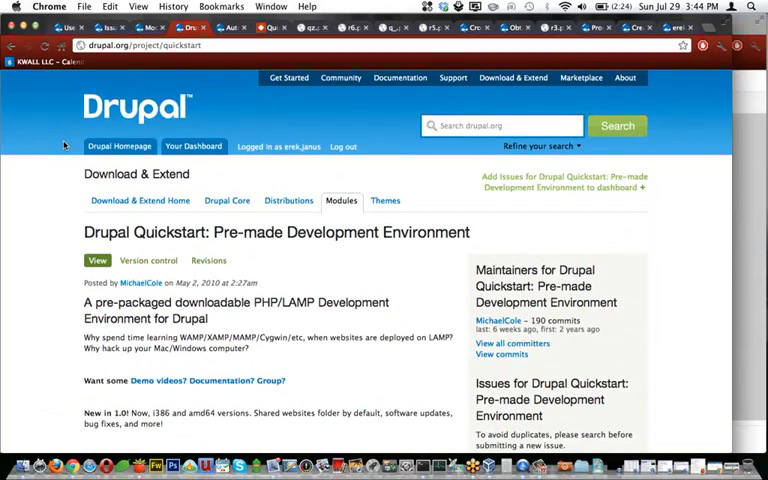
{"action": "scroll", "scroll_direction": "down", "scroll_amount": 3}
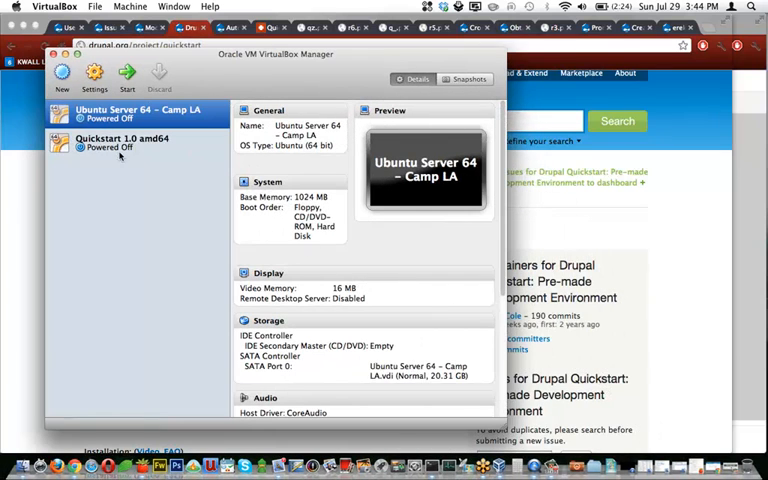
{"action": "left_click", "coordinate": [120, 142]}
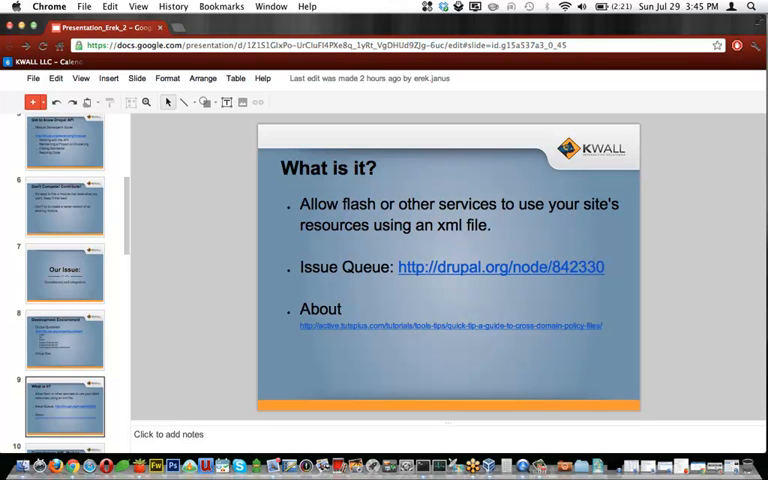
{"action": "mouse_move", "coordinate": [247, 367]}
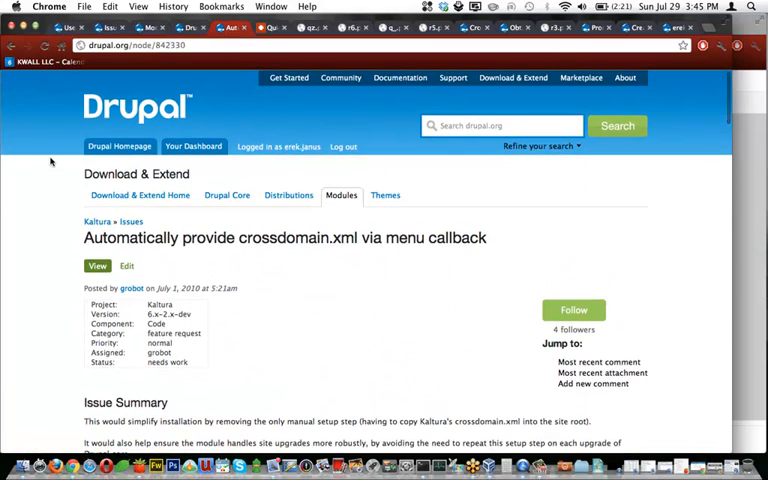
Scroll the crossdomain.xml menu callback issue's comments down to the Post new comment form
{"action": "scroll", "scroll_direction": "down", "scroll_amount": 3}
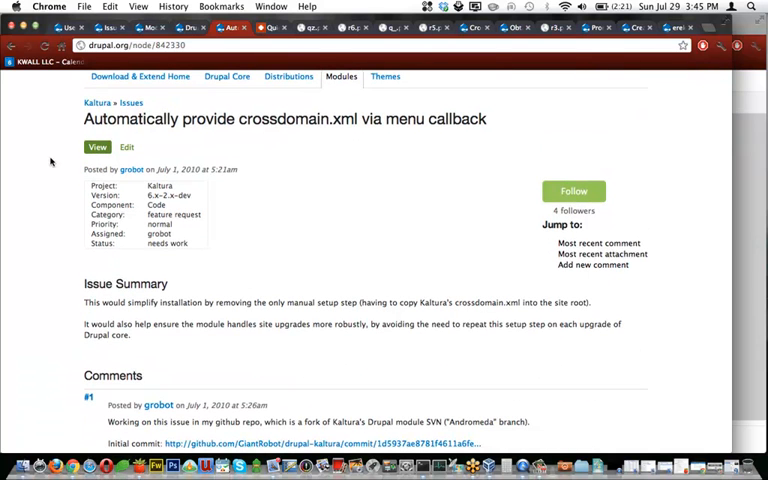
{"action": "scroll", "scroll_direction": "down", "scroll_amount": 3}
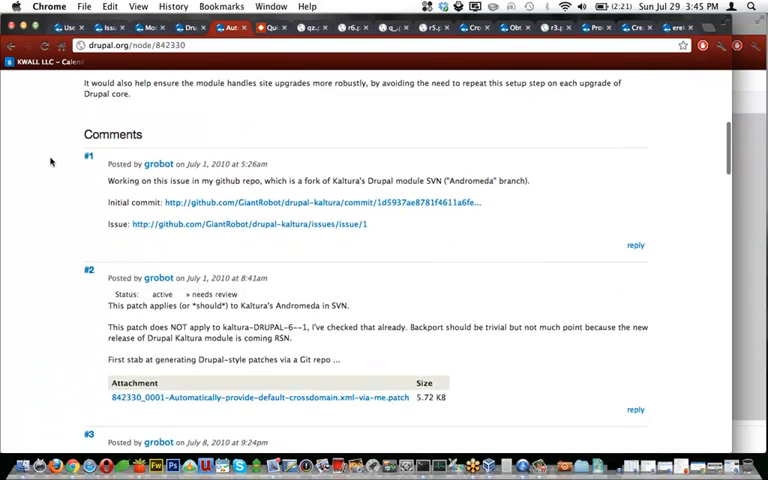
{"action": "scroll", "scroll_direction": "down", "scroll_amount": 3}
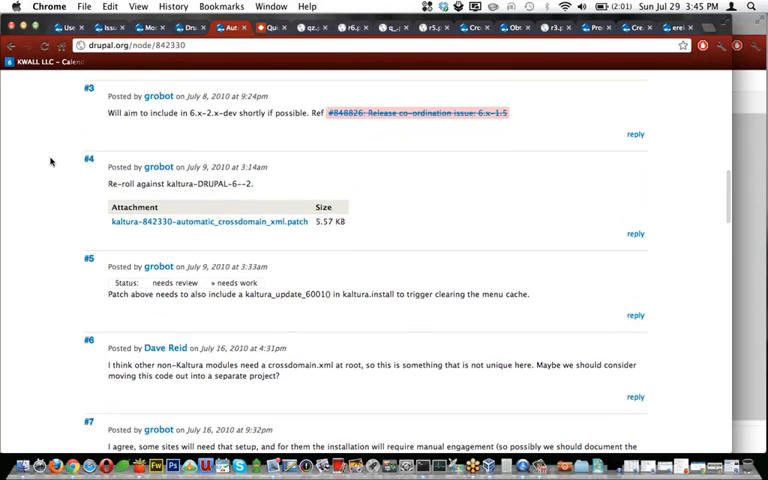
{"action": "scroll", "scroll_direction": "down", "scroll_amount": 3}
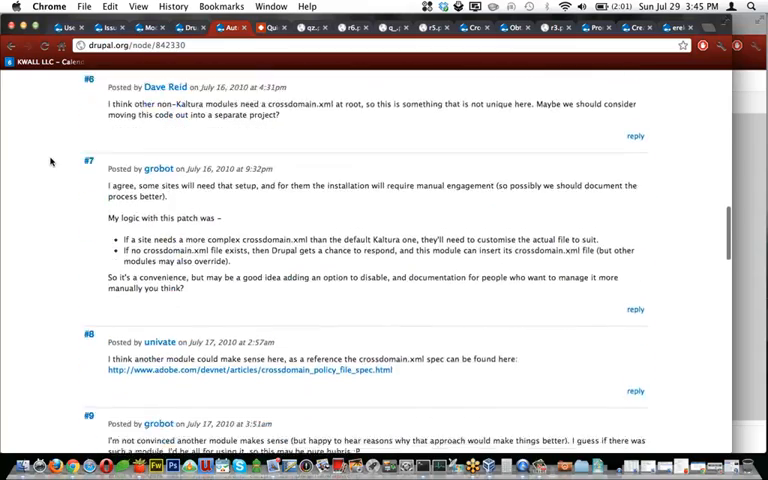
{"action": "scroll", "scroll_direction": "down", "scroll_amount": 3}
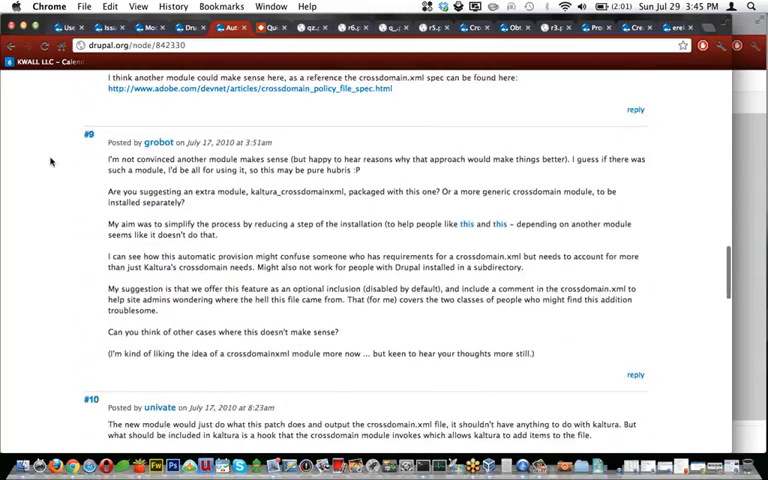
{"action": "scroll", "scroll_direction": "down", "scroll_amount": 3}
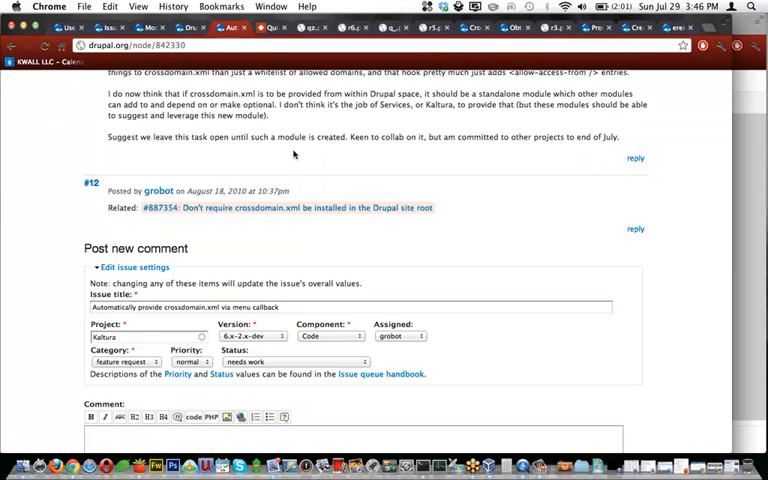
Scroll the cross-domain policy tutorial to Step 1 and select 'domain' in its example
{"action": "left_click", "coordinate": [270, 27]}
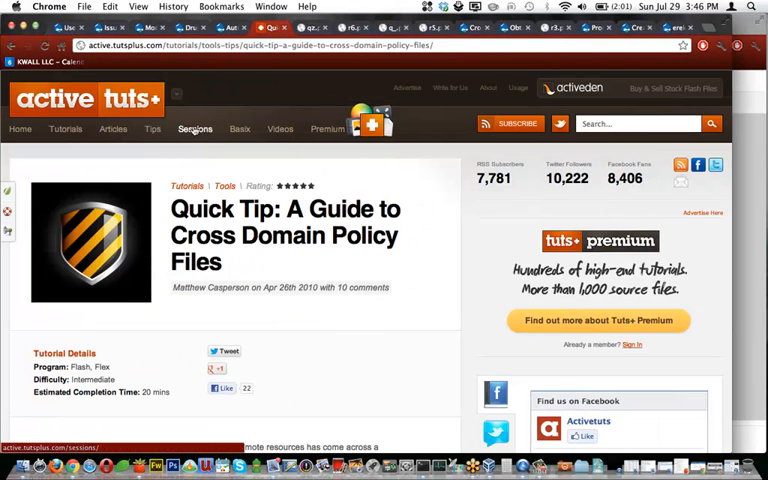
{"action": "scroll", "scroll_direction": "down", "scroll_amount": 3}
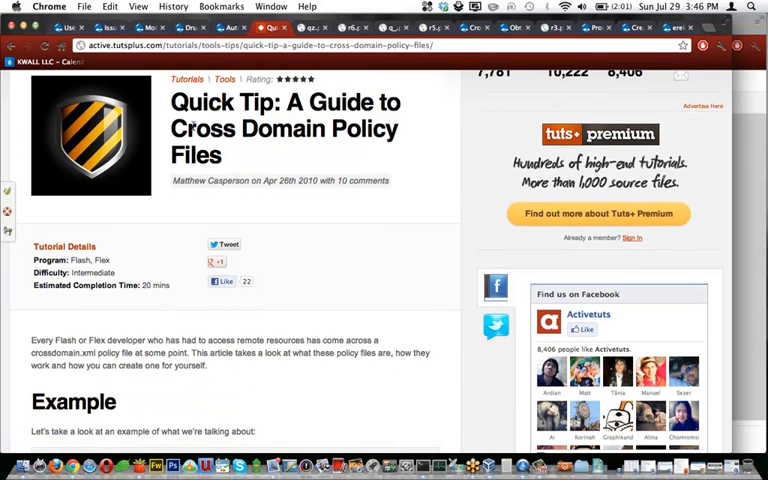
{"action": "scroll", "scroll_direction": "down", "scroll_amount": 3}
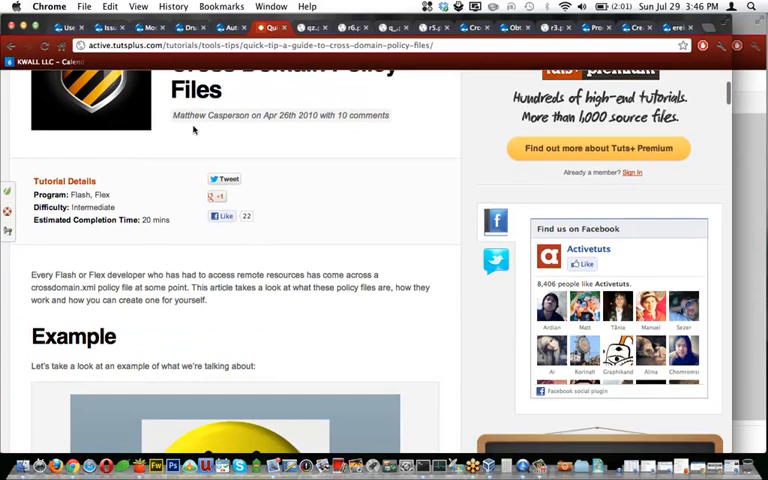
{"action": "scroll", "scroll_direction": "down", "scroll_amount": 3}
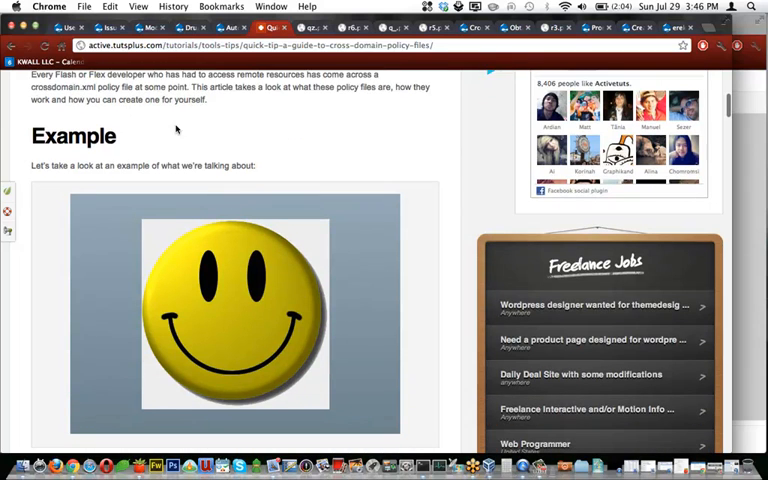
{"action": "scroll", "scroll_direction": "down", "scroll_amount": 3}
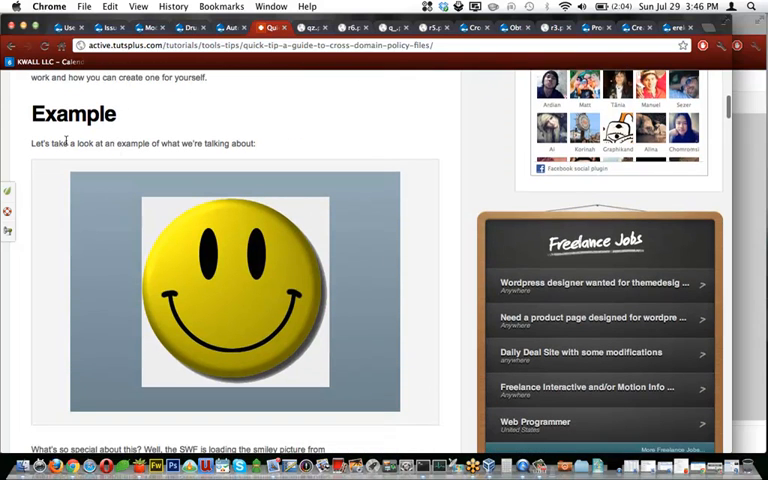
{"action": "scroll", "scroll_direction": "up", "scroll_amount": 3}
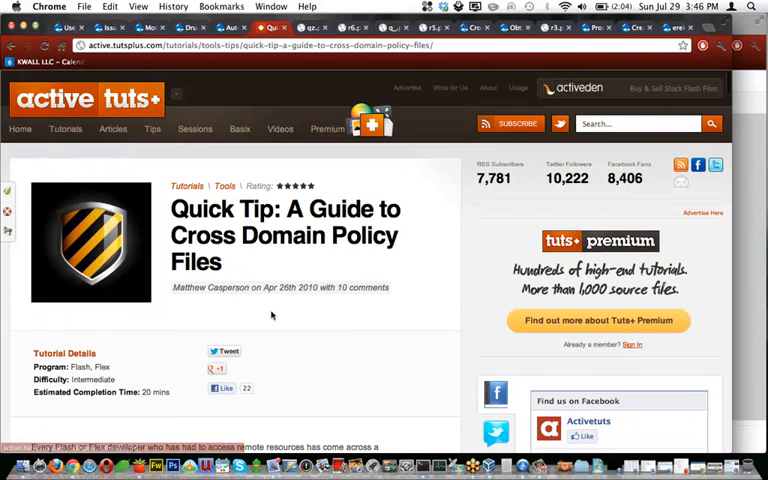
{"action": "scroll", "scroll_direction": "down", "scroll_amount": 3}
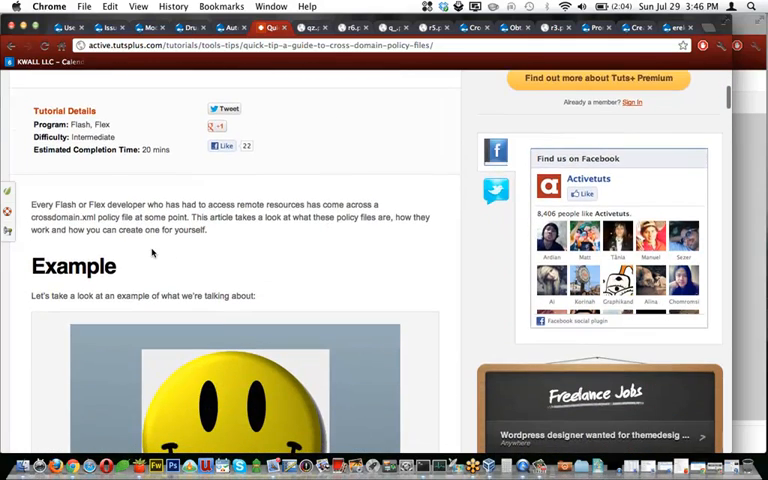
{"action": "scroll", "scroll_direction": "down", "scroll_amount": 3}
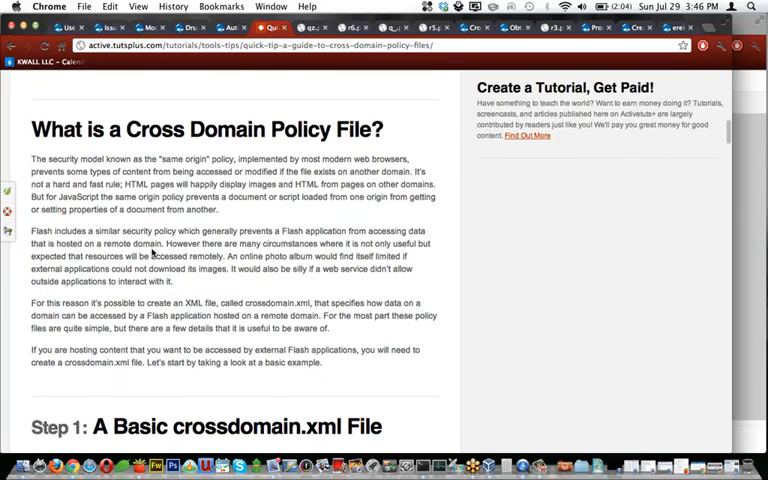
{"action": "scroll", "scroll_direction": "down", "scroll_amount": 3}
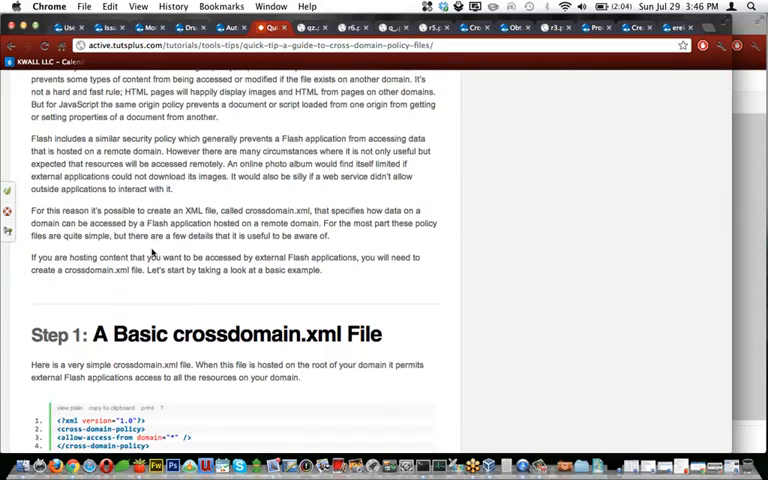
{"action": "scroll", "scroll_direction": "down", "scroll_amount": 3}
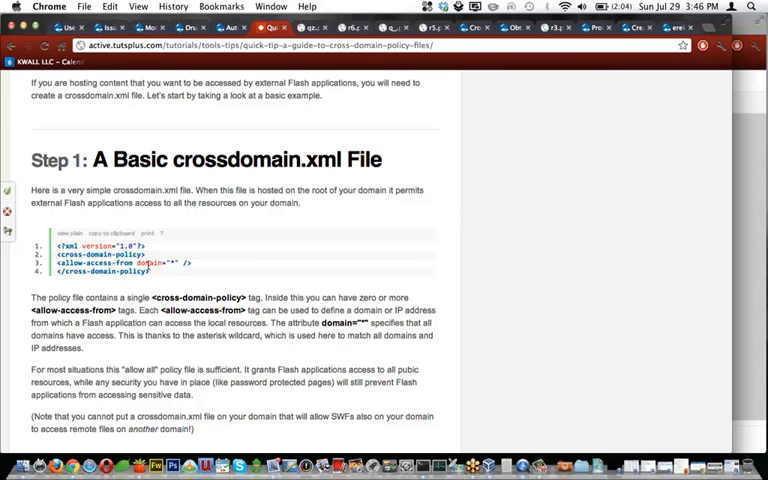
{"action": "double_click", "coordinate": [147, 270]}
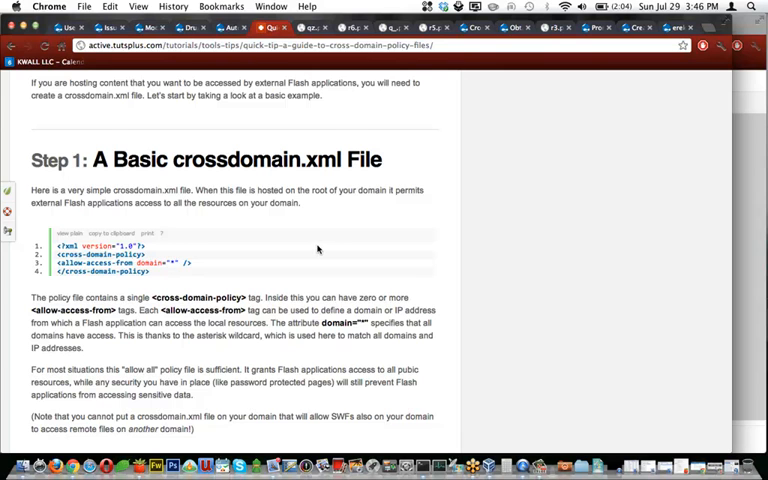
Scroll past Step 2 and Step 3 until the Step 5 Remote Flash Applications heading appears
{"action": "scroll", "scroll_direction": "down", "scroll_amount": 3}
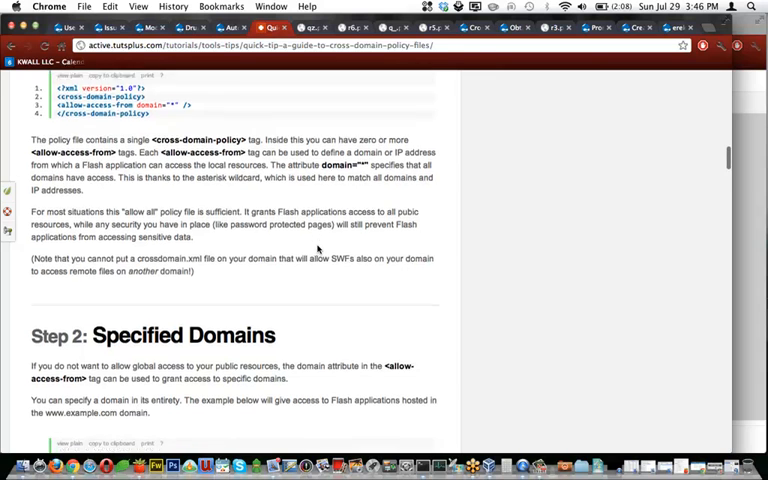
{"action": "scroll", "scroll_direction": "down", "scroll_amount": 3}
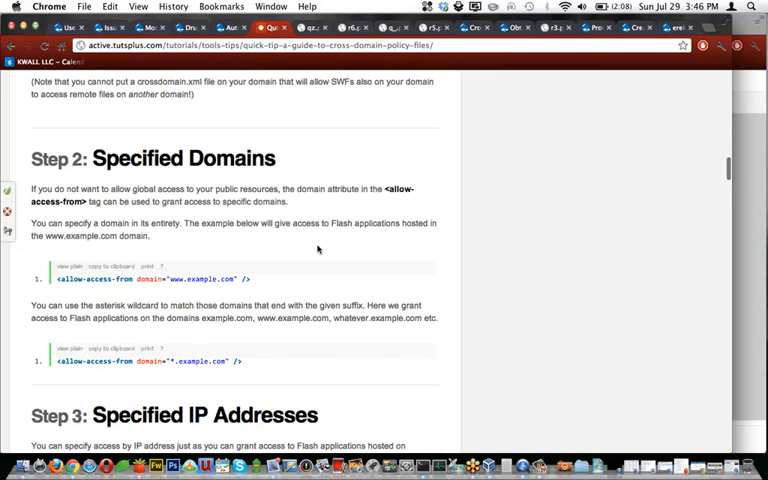
{"action": "scroll", "scroll_direction": "down", "scroll_amount": 3}
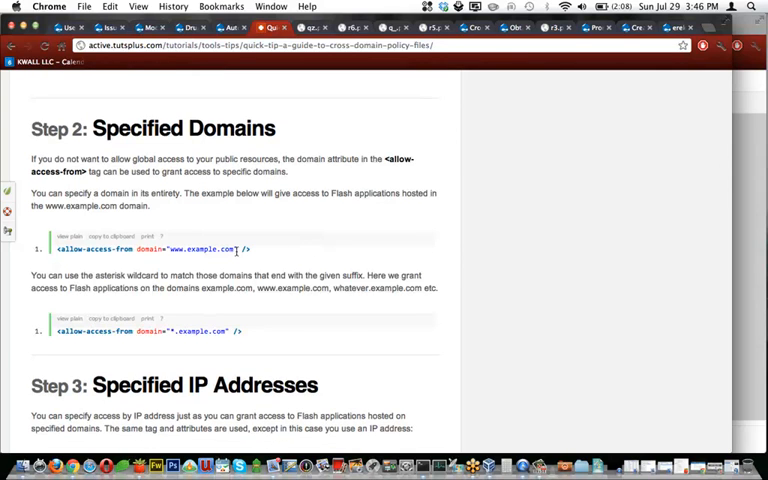
{"action": "scroll", "scroll_direction": "down", "scroll_amount": 3}
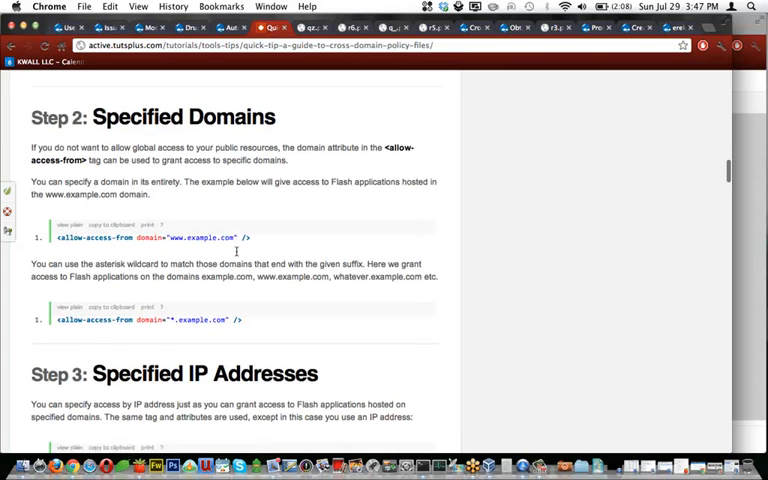
{"action": "scroll", "scroll_direction": "down", "scroll_amount": 3}
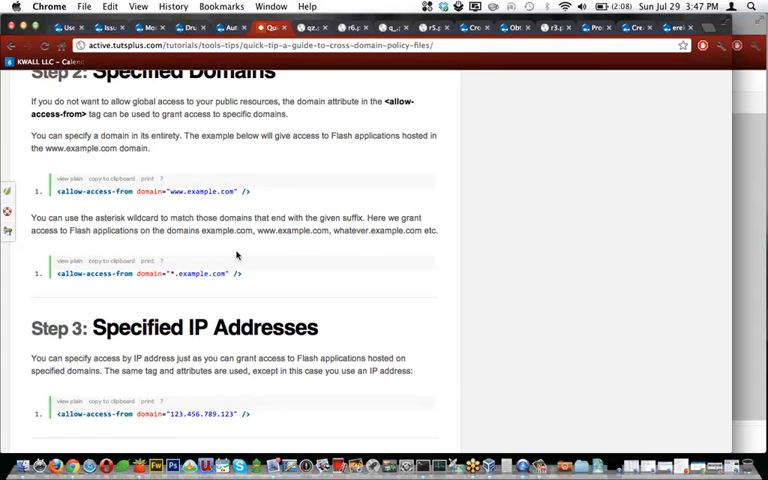
{"action": "mouse_move", "coordinate": [172, 274]}
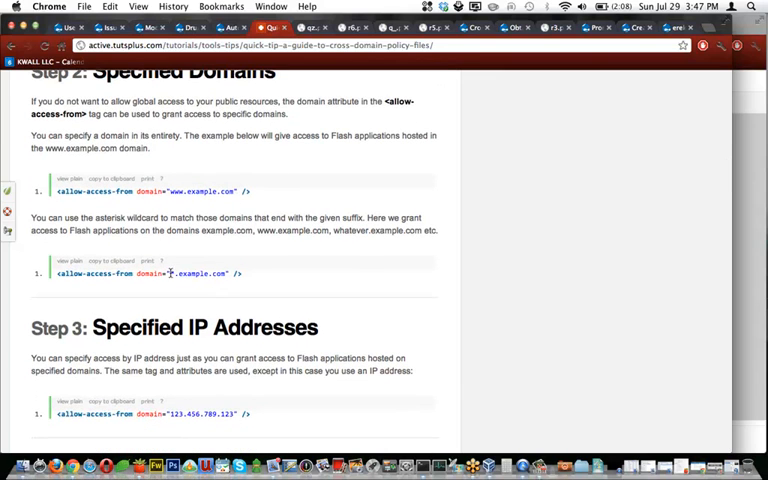
{"action": "scroll", "scroll_direction": "down", "scroll_amount": 3}
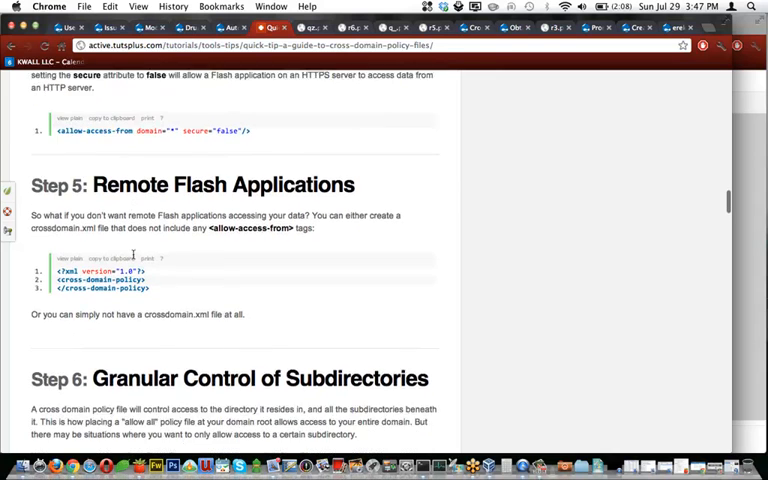
Scroll through Step 6's subdirectory control, then back to Step 1's basic crossdomain.xml
{"action": "scroll", "scroll_direction": "down", "scroll_amount": 3}
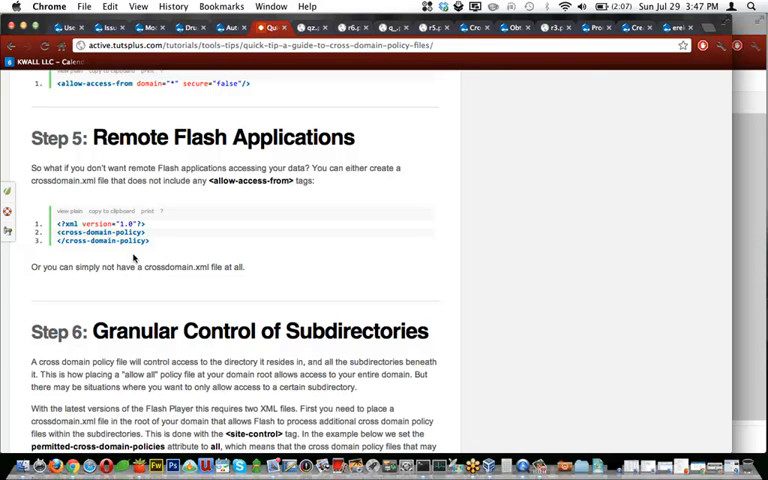
{"action": "scroll", "scroll_direction": "down", "scroll_amount": 3}
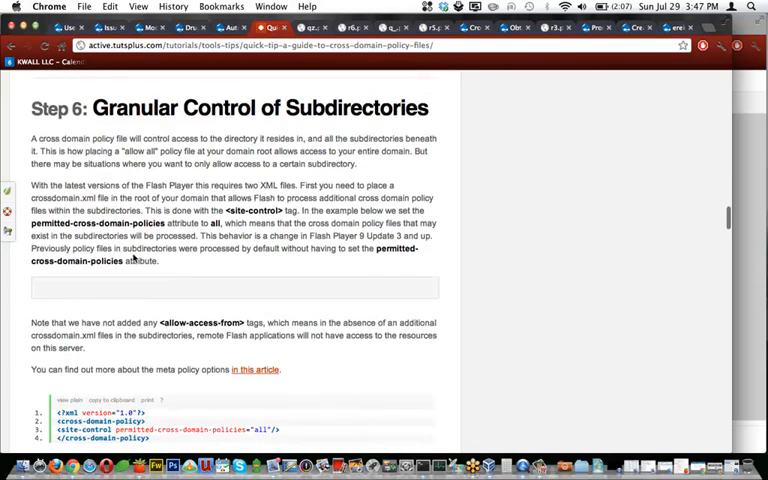
{"action": "scroll", "scroll_direction": "down", "scroll_amount": 3}
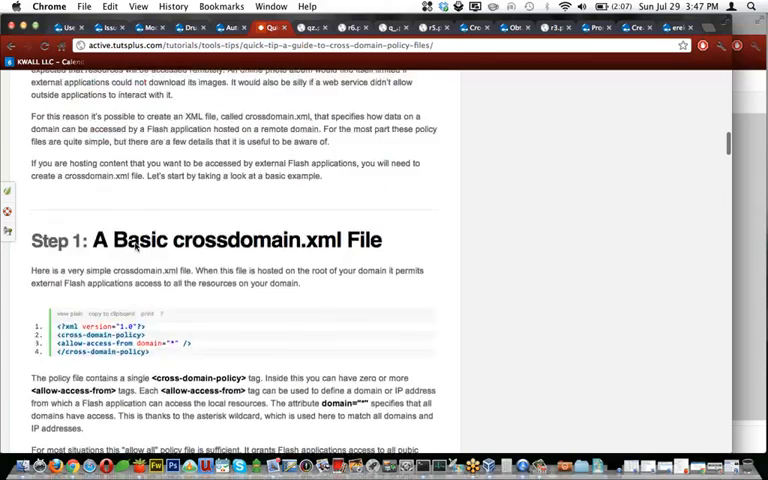
Show the qz.png Dropbox screenshot of the crossdomain_xml.info file
{"action": "left_click", "coordinate": [100, 27]}
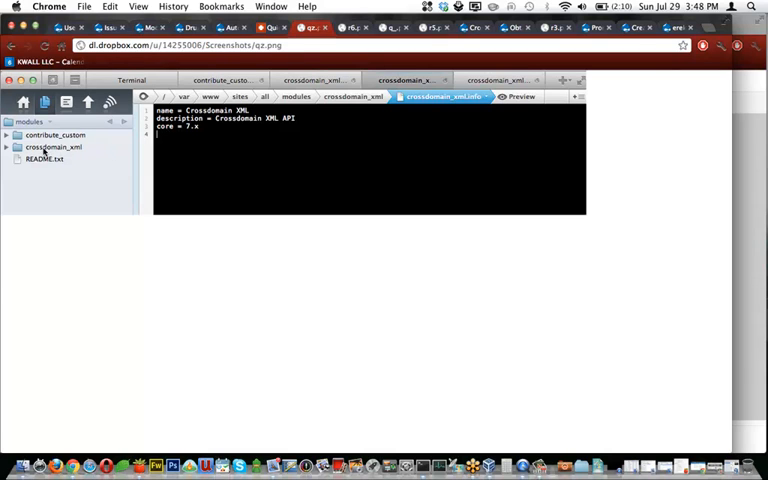
{"action": "mouse_move", "coordinate": [62, 158]}
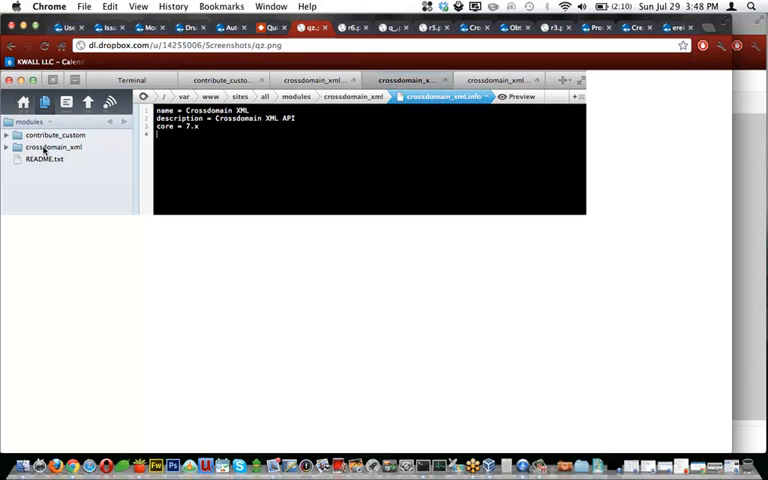
{"action": "mouse_move", "coordinate": [33, 159]}
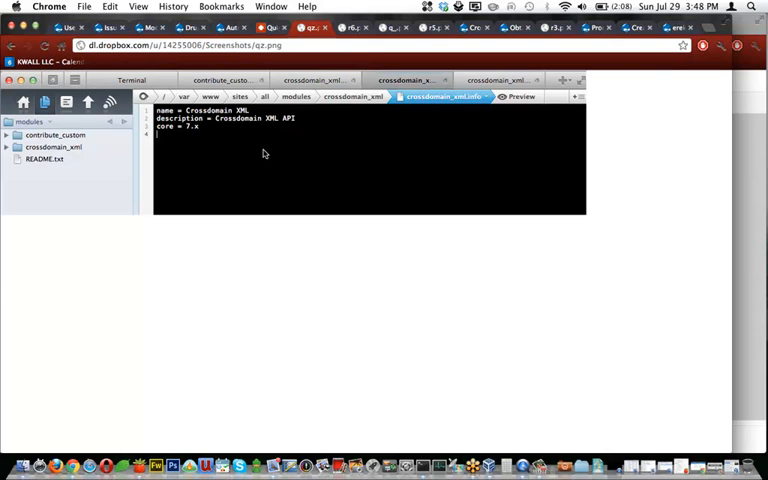
{"action": "mouse_move", "coordinate": [230, 150]}
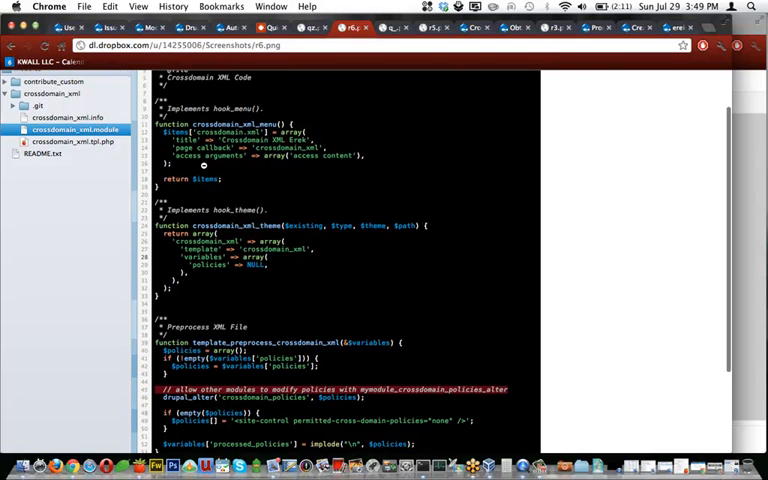
{"action": "mouse_move", "coordinate": [298, 145]}
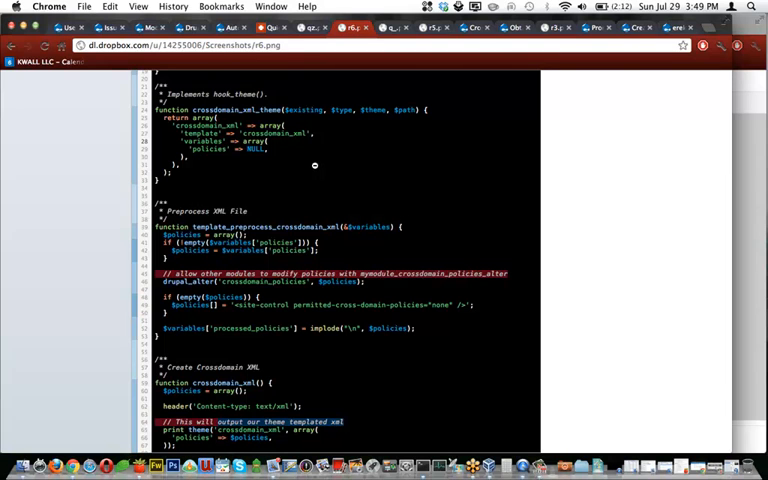
{"action": "mouse_move", "coordinate": [291, 395]}
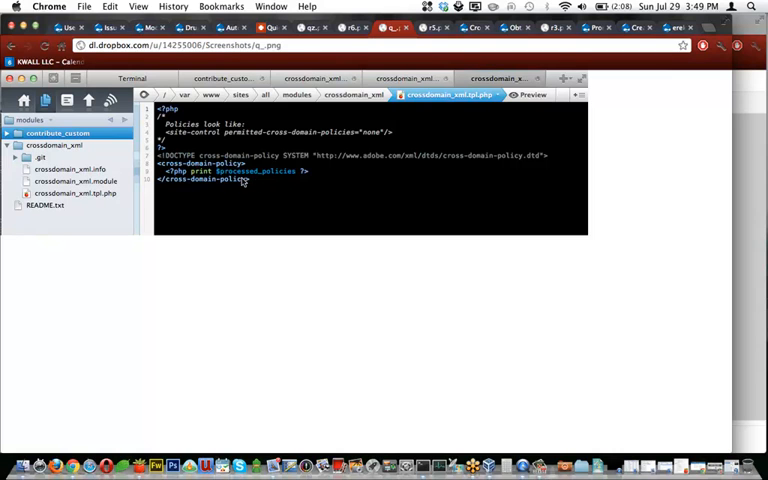
{"action": "mouse_move", "coordinate": [285, 175]}
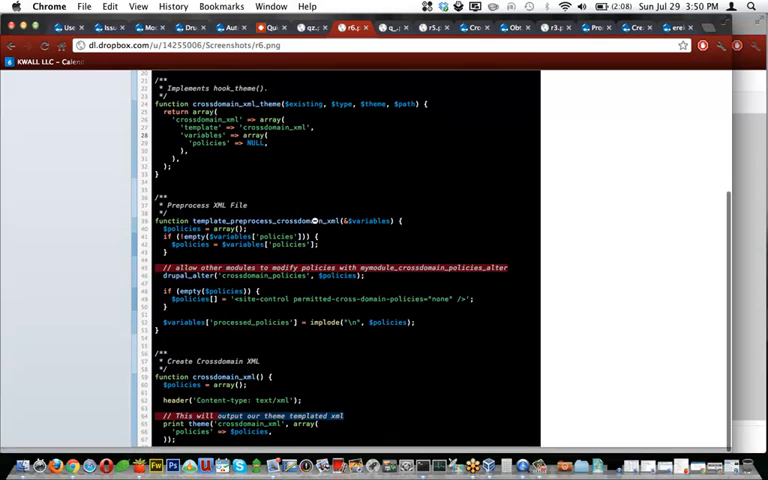
Scroll slightly within the r6.png crossdomain_xml.module code screenshot
{"action": "scroll", "scroll_direction": "down", "scroll_amount": 3}
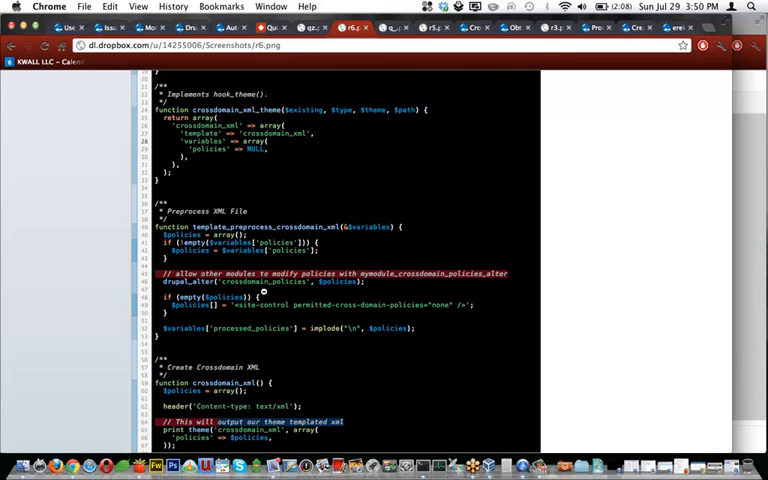
{"action": "mouse_move", "coordinate": [337, 282]}
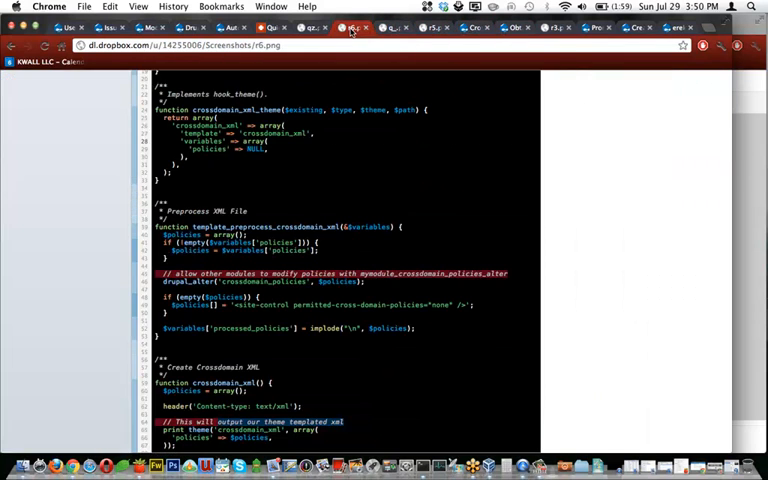
Return to the Slides talk on the 'See the module in action' crossdomain.xml comparison slide
{"action": "left_click", "coordinate": [350, 23]}
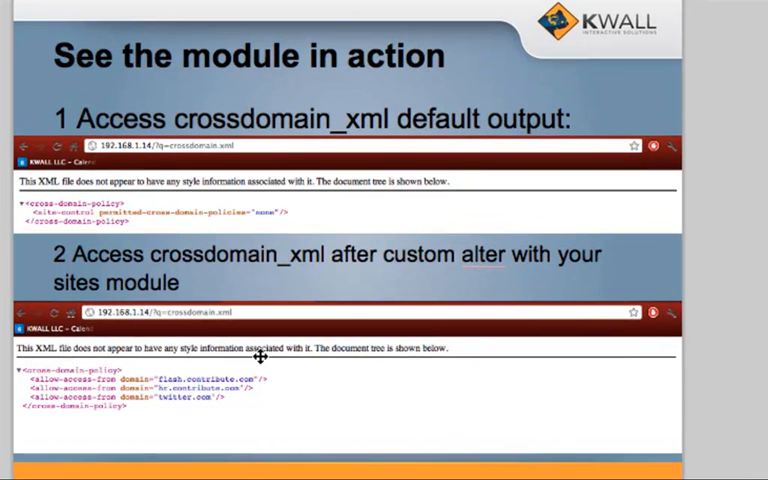
{"action": "mouse_move", "coordinate": [361, 128]}
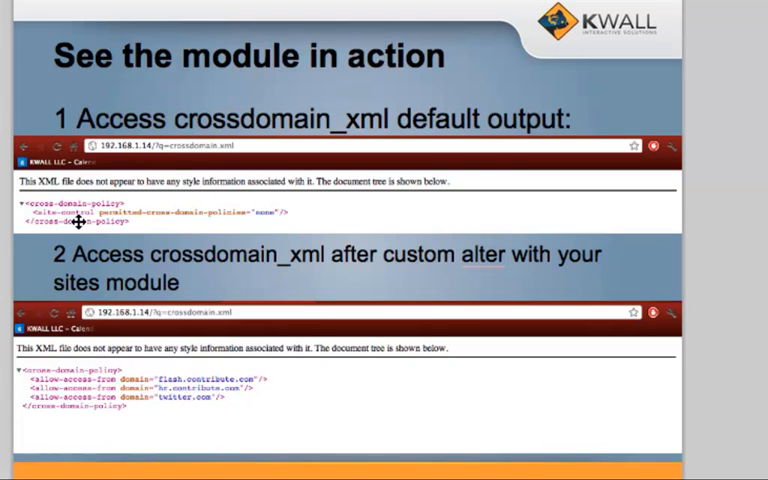
{"action": "mouse_move", "coordinate": [200, 211]}
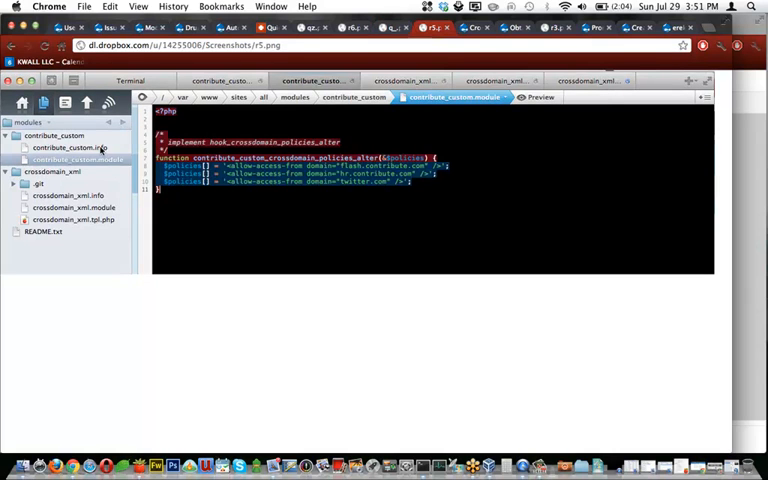
{"action": "mouse_move", "coordinate": [88, 158]}
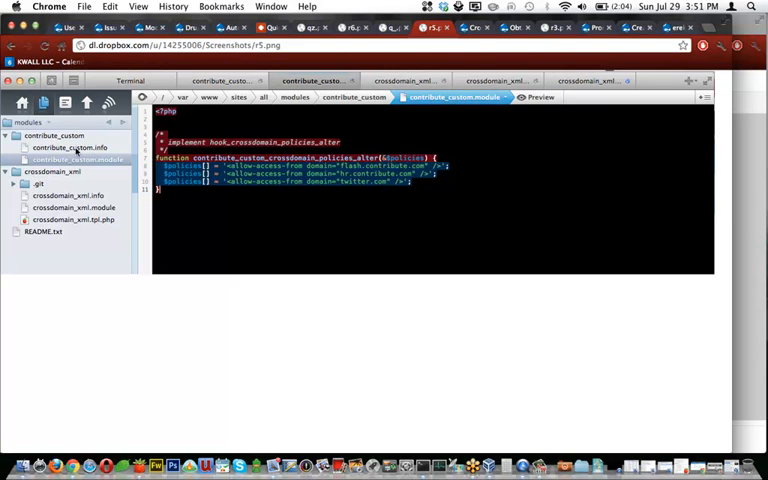
{"action": "mouse_move", "coordinate": [66, 135]}
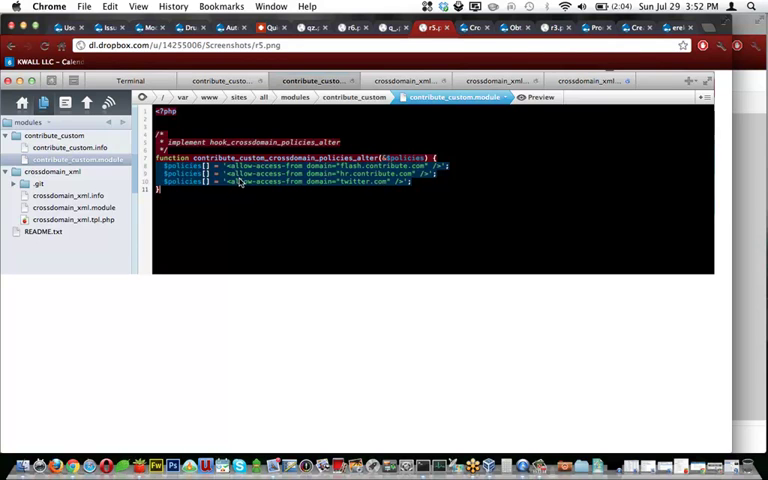
{"action": "mouse_move", "coordinate": [381, 198]}
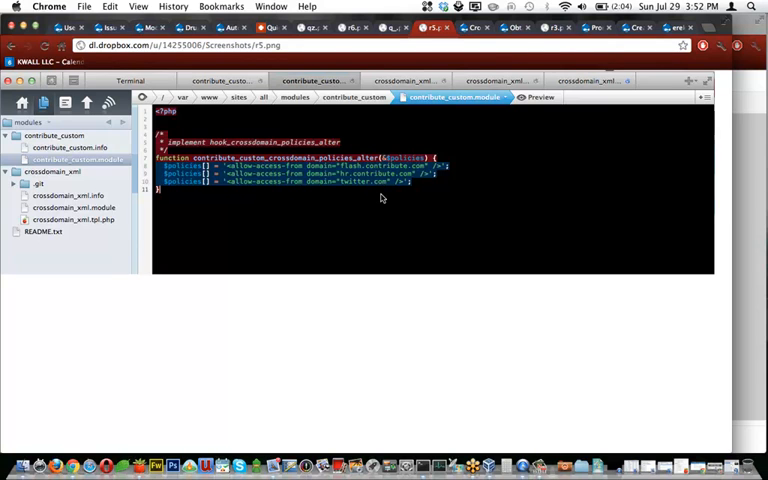
{"action": "mouse_move", "coordinate": [368, 192]}
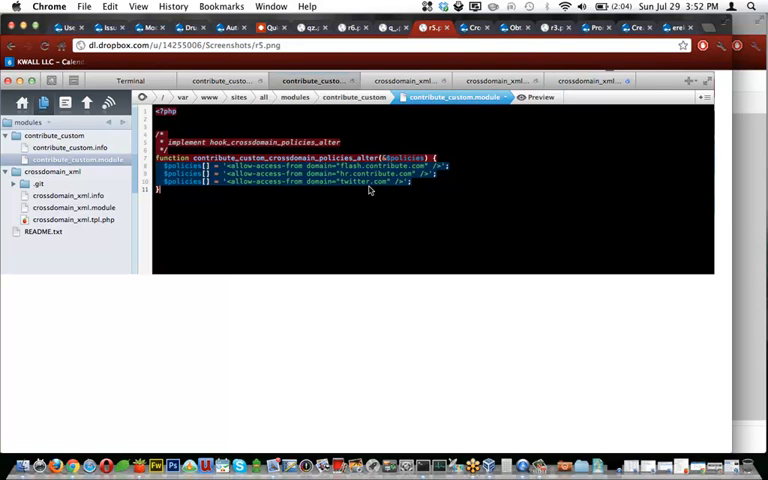
{"action": "mouse_move", "coordinate": [372, 184]}
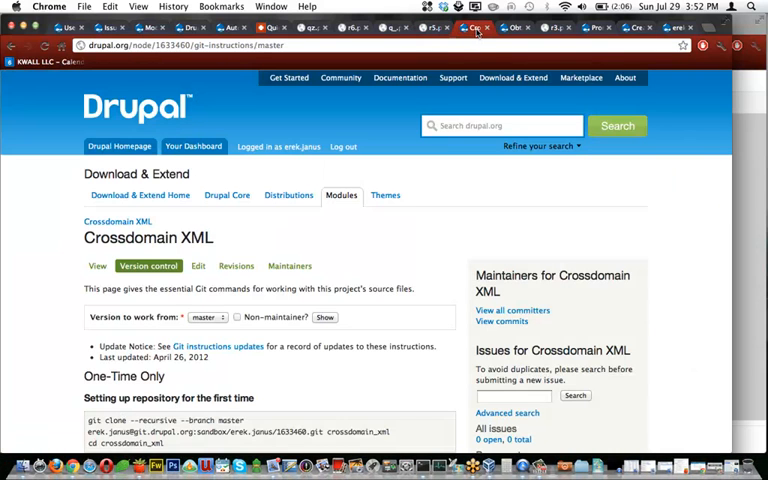
Switch to the Drupal.org tab with the Crossdomain XML Git clone instructions
{"action": "left_click", "coordinate": [465, 30]}
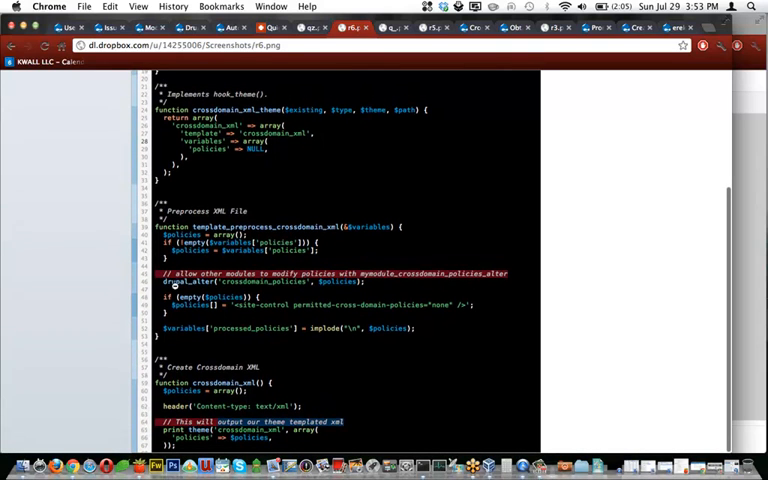
{"action": "mouse_move", "coordinate": [216, 280]}
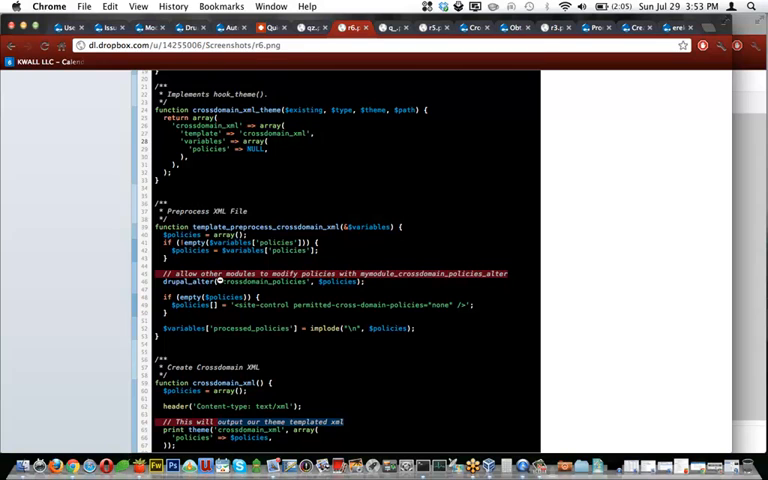
{"action": "mouse_move", "coordinate": [243, 283]}
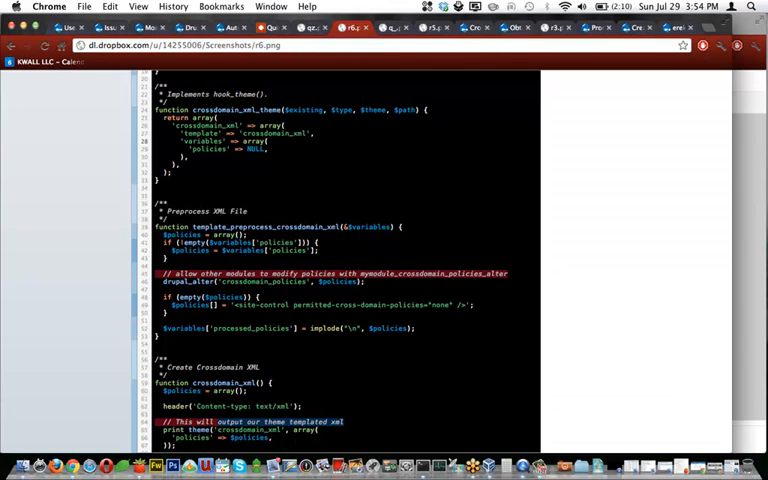
Switch to the Drupal.org 'Obtaining Git access' guide tab
{"action": "left_click", "coordinate": [465, 30]}
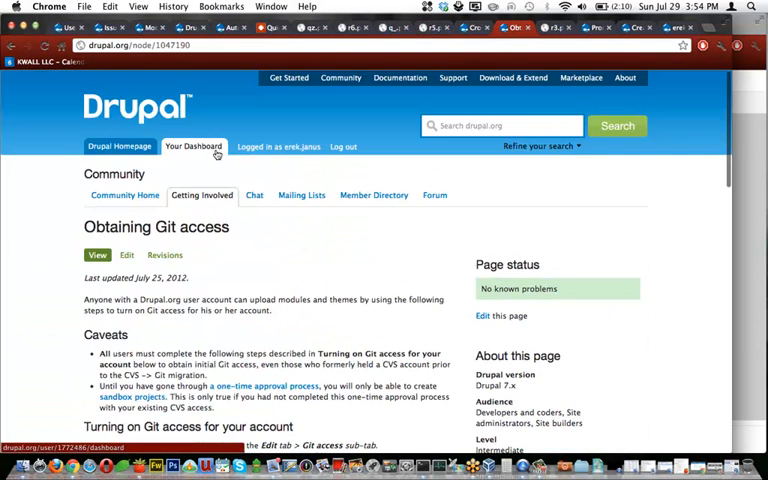
Scroll the guide down to 'Turning on Git access for your account'
{"action": "scroll", "scroll_direction": "down", "scroll_amount": 3}
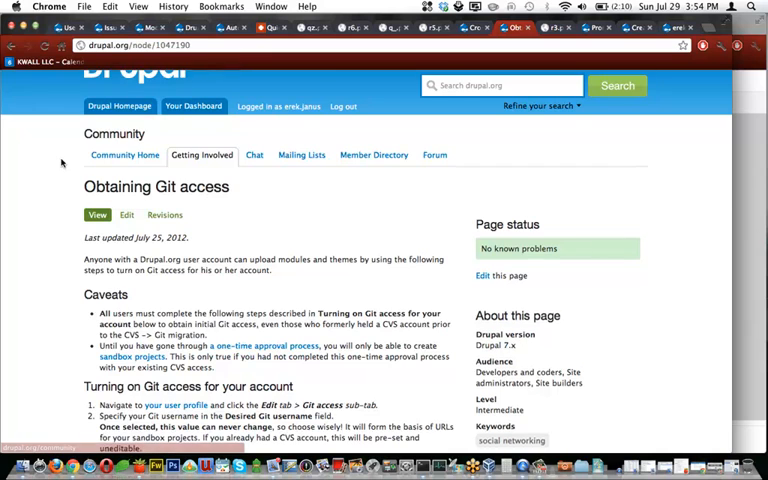
{"action": "scroll", "scroll_direction": "down", "scroll_amount": 3}
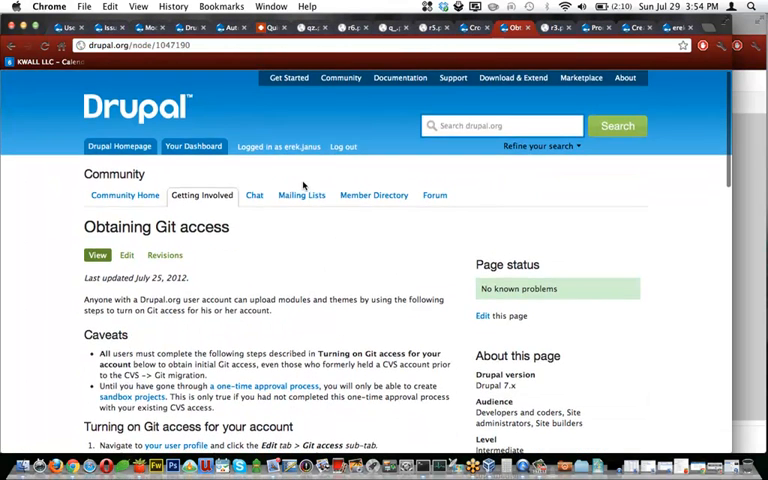
{"action": "scroll", "scroll_direction": "down", "scroll_amount": 3}
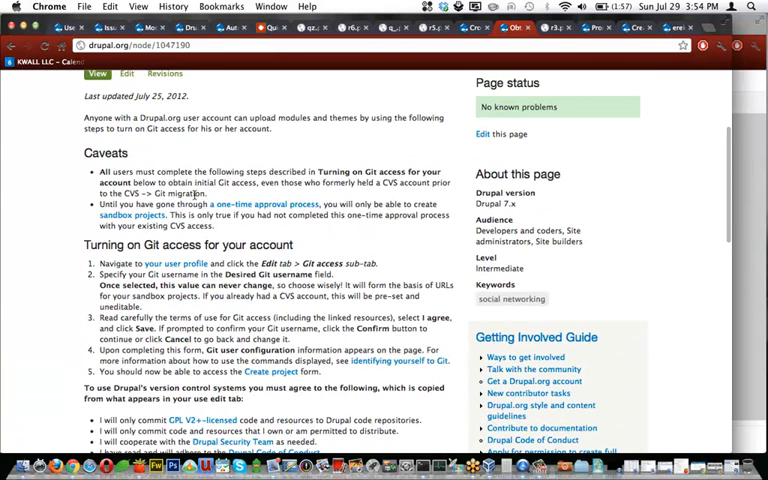
{"action": "scroll", "scroll_direction": "down", "scroll_amount": 3}
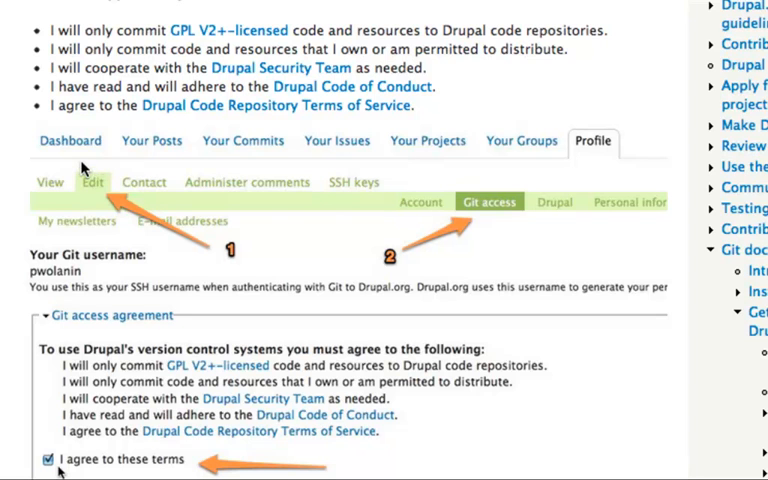
{"action": "mouse_move", "coordinate": [110, 184]}
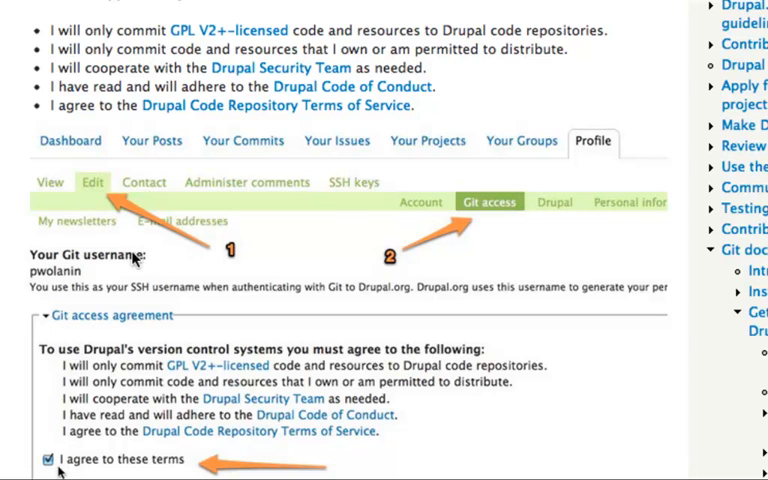
Scroll further to the annotated screenshot of the accepted Git access agreement
{"action": "scroll", "scroll_direction": "down", "scroll_amount": 3}
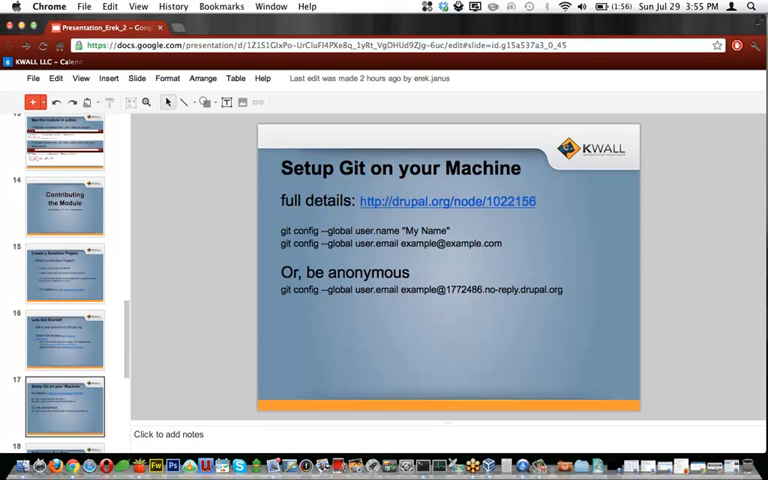
{"action": "mouse_move", "coordinate": [372, 191]}
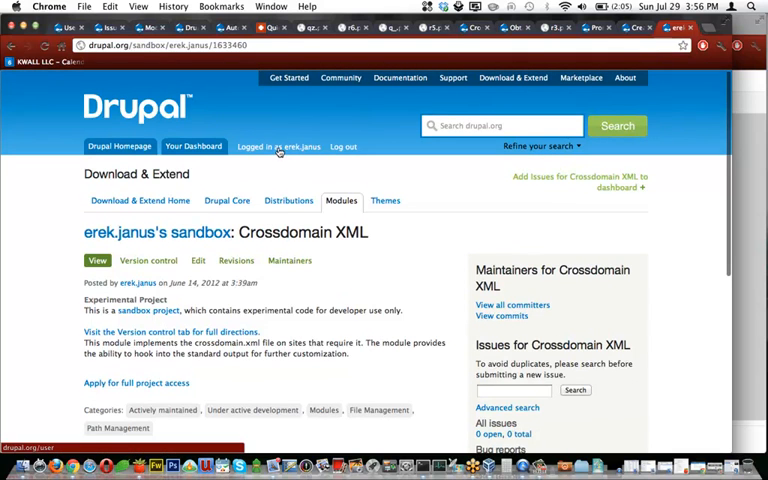
Open the erek.janus profile and its Your Projects tab listing Crossdomain XML
{"action": "left_click", "coordinate": [302, 146]}
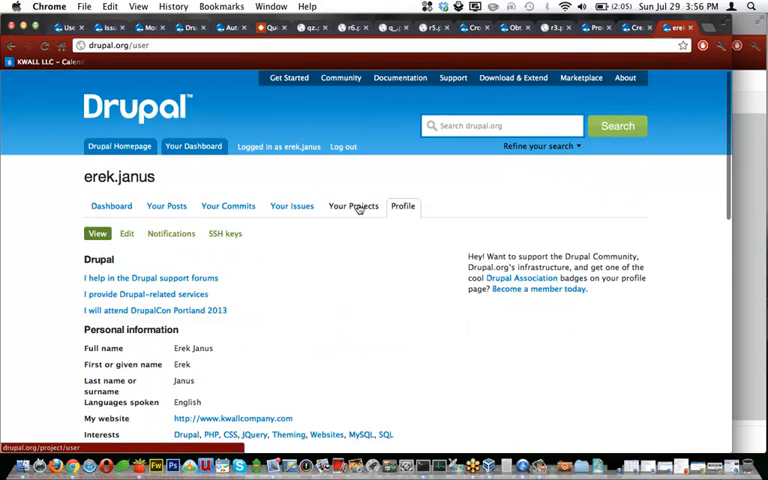
{"action": "left_click", "coordinate": [352, 206]}
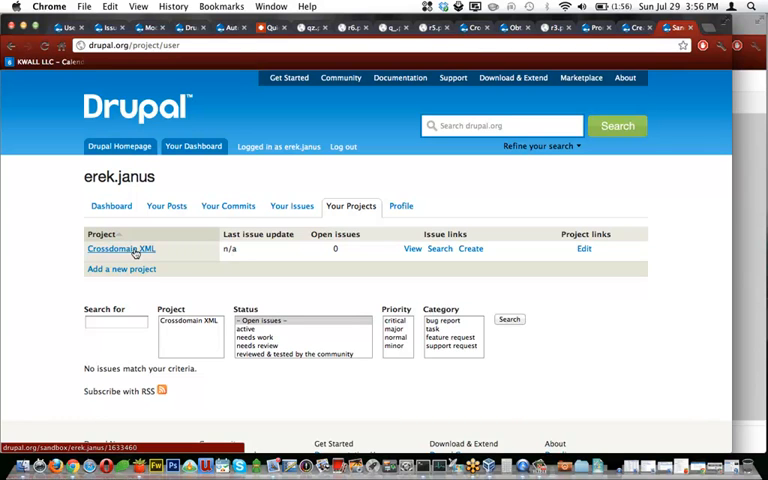
Open the Crossdomain XML sandbox page from the projects list and scroll down
{"action": "left_click", "coordinate": [120, 248]}
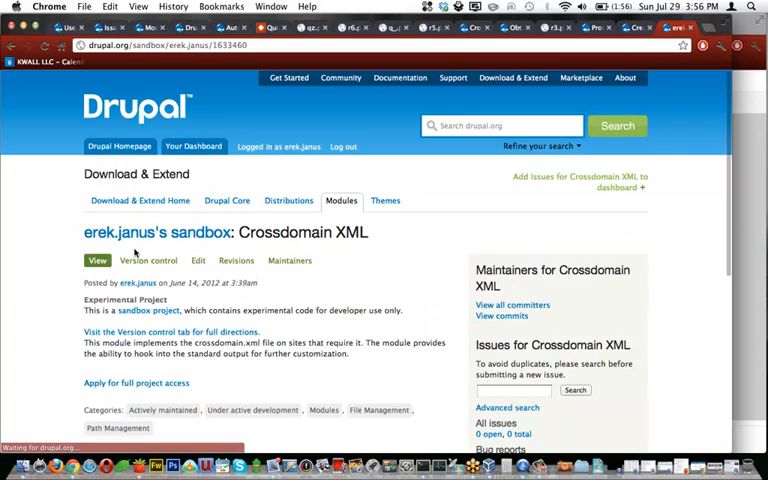
{"action": "scroll", "scroll_direction": "down", "scroll_amount": 3}
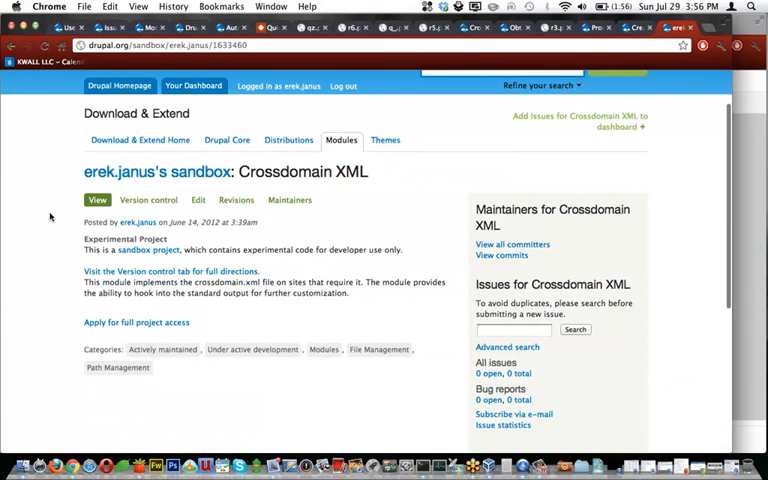
{"action": "mouse_move", "coordinate": [148, 199]}
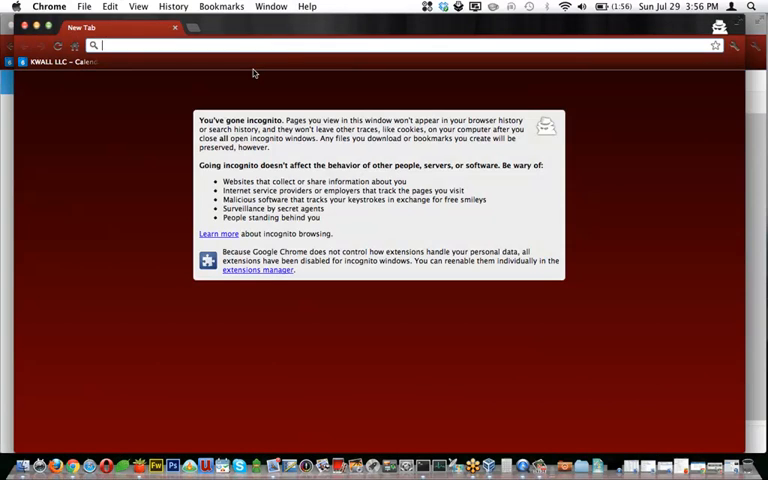
Load drupal.org/sandbox/erek.janus/1633460 logged out and scroll to the git clone command
{"action": "type", "text": "drupal.org/sandbox/erek.janus/1633460"}
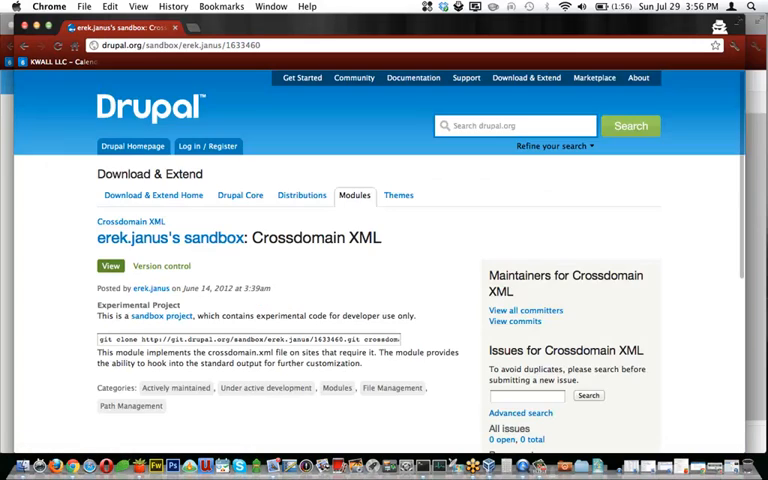
{"action": "scroll", "scroll_direction": "down", "scroll_amount": 3}
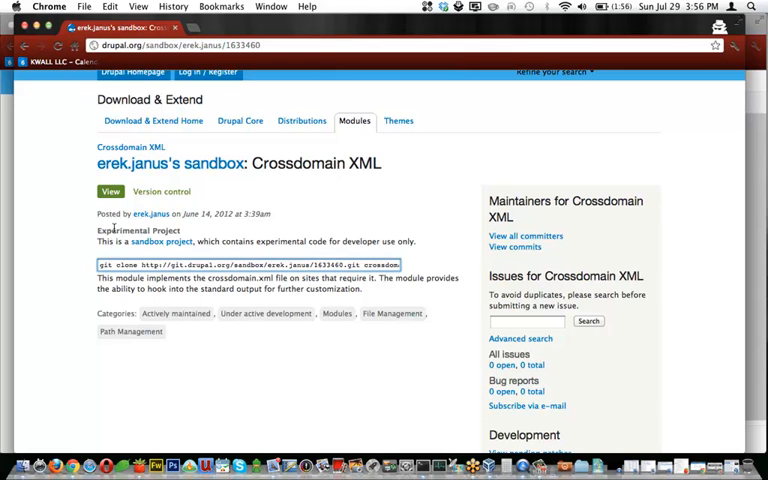
{"action": "mouse_move", "coordinate": [106, 120]}
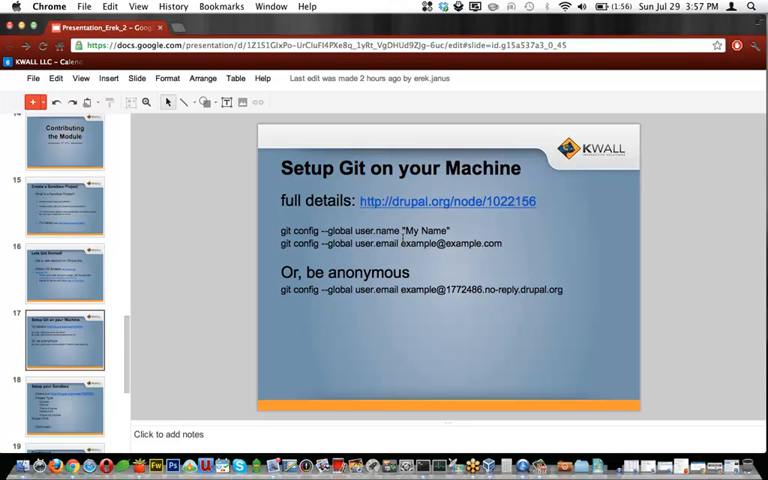
{"action": "mouse_move", "coordinate": [433, 343]}
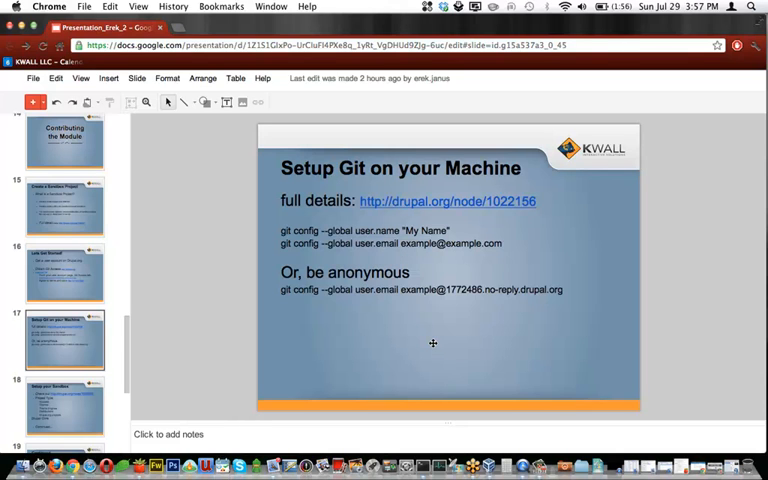
{"action": "mouse_move", "coordinate": [234, 258]}
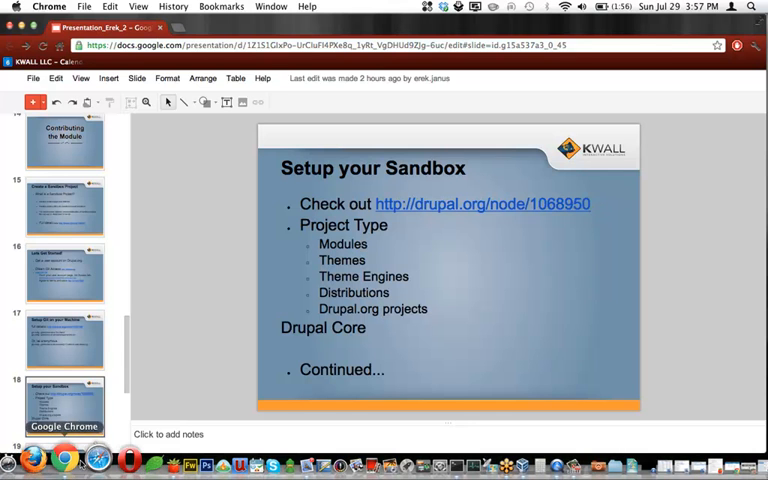
Switch to the drupal.org 'Creating a sandbox project' guide window
{"action": "left_click", "coordinate": [482, 203]}
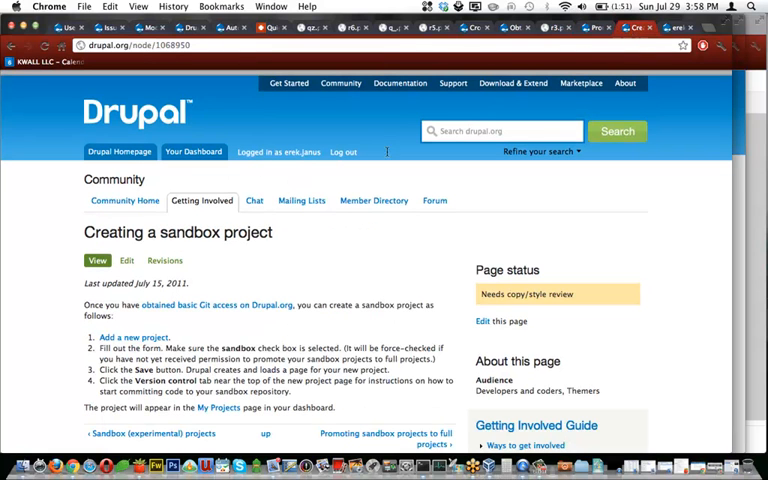
Scroll down the sandbox guide toward the Crossdomain XML project list
{"action": "scroll", "scroll_direction": "down", "scroll_amount": 3}
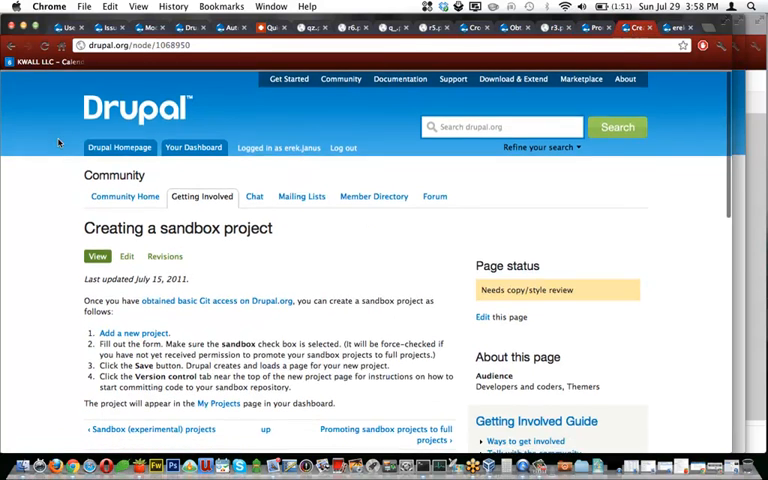
{"action": "scroll", "scroll_direction": "down", "scroll_amount": 3}
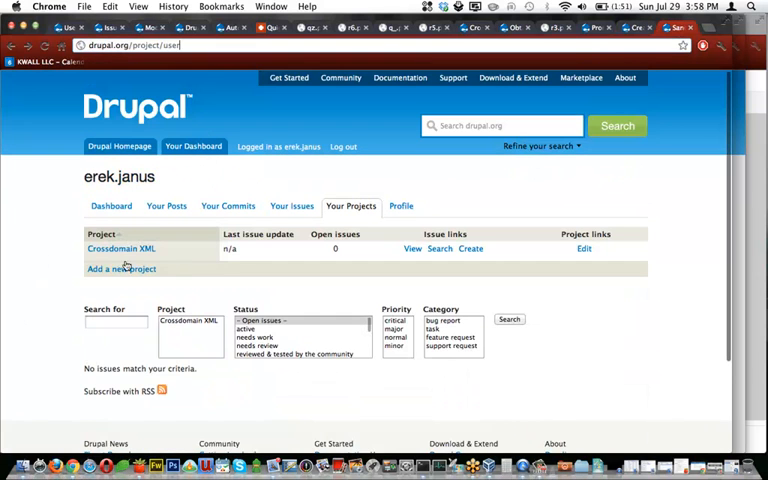
{"action": "mouse_move", "coordinate": [121, 269]}
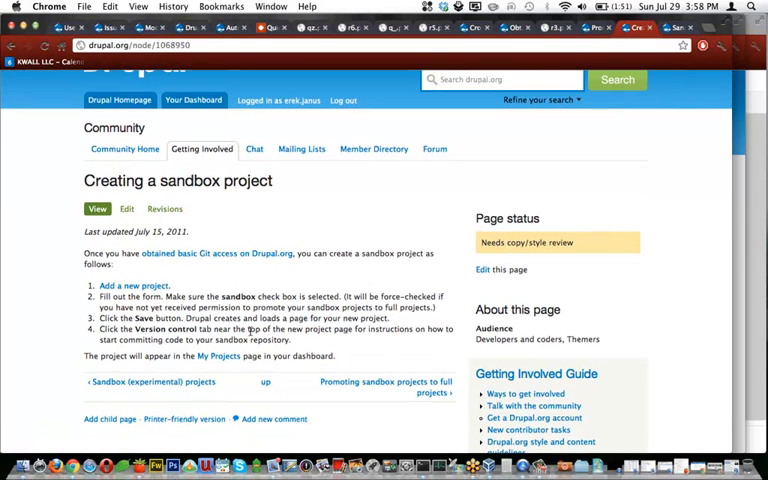
{"action": "scroll", "scroll_direction": "down", "scroll_amount": 3}
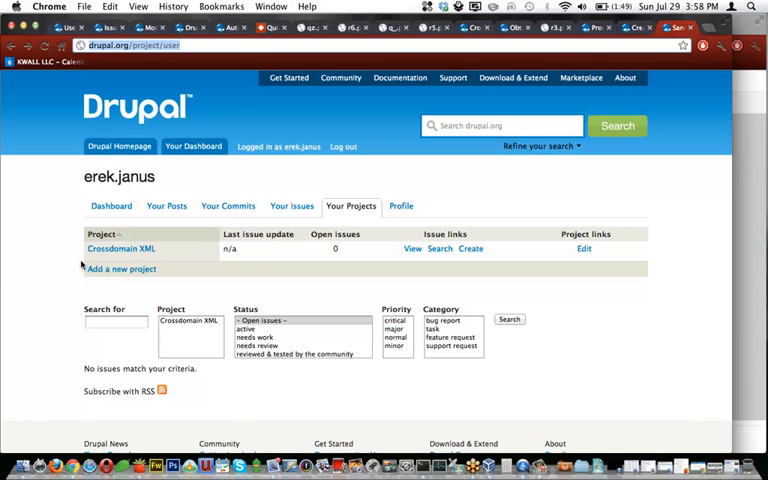
Open 'Add a new project', setting maintenance status Unsupported and development status Obsolete
{"action": "left_click", "coordinate": [122, 268]}
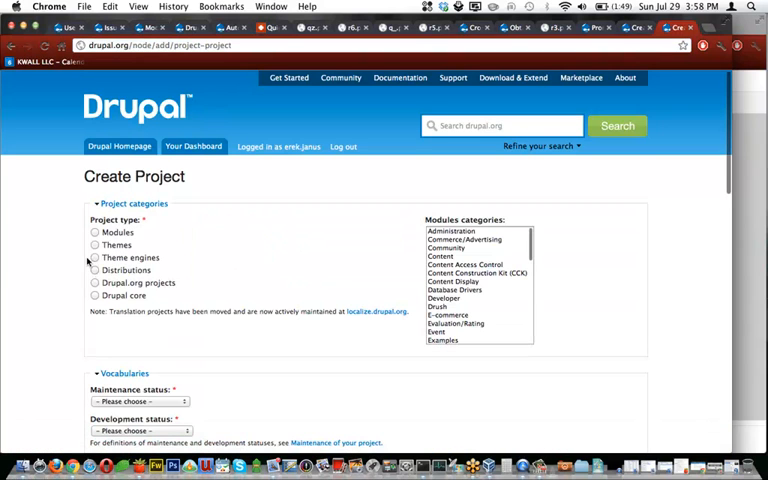
{"action": "scroll", "scroll_direction": "down", "scroll_amount": 3}
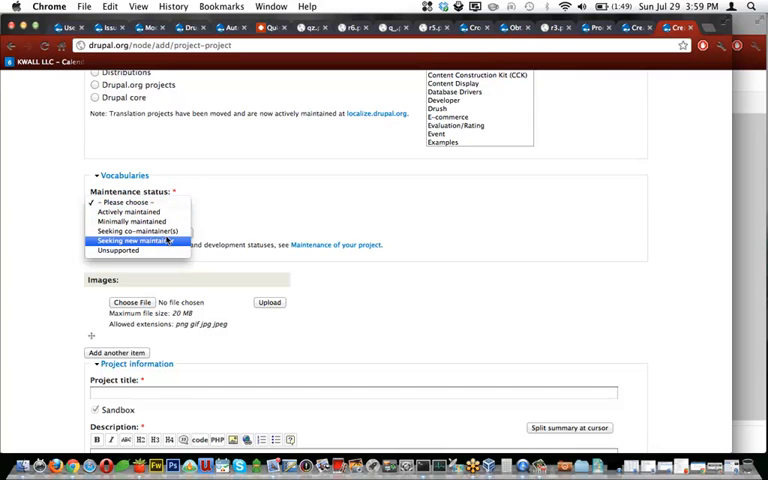
{"action": "mouse_move", "coordinate": [117, 251]}
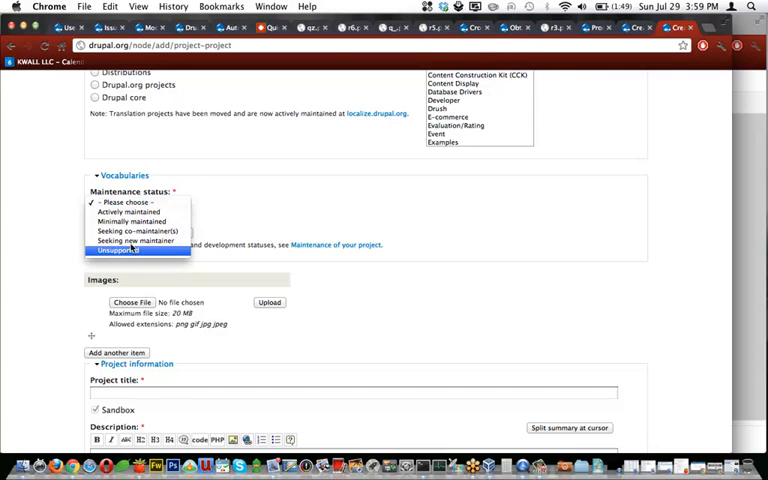
{"action": "left_click", "coordinate": [117, 251]}
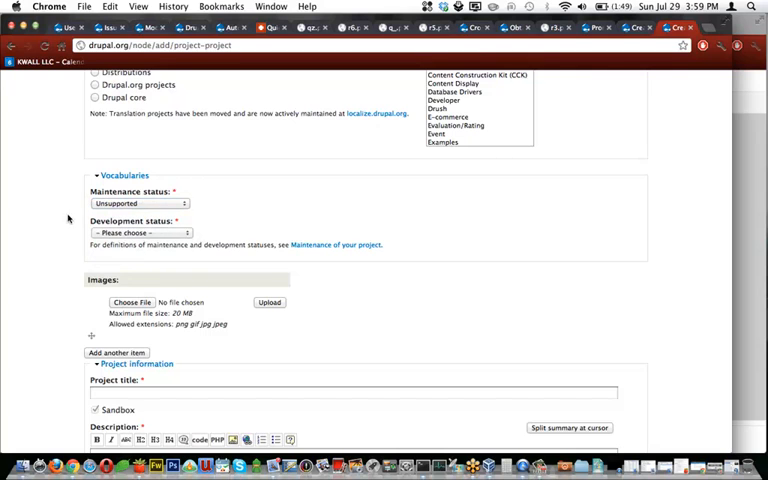
{"action": "left_click", "coordinate": [130, 232]}
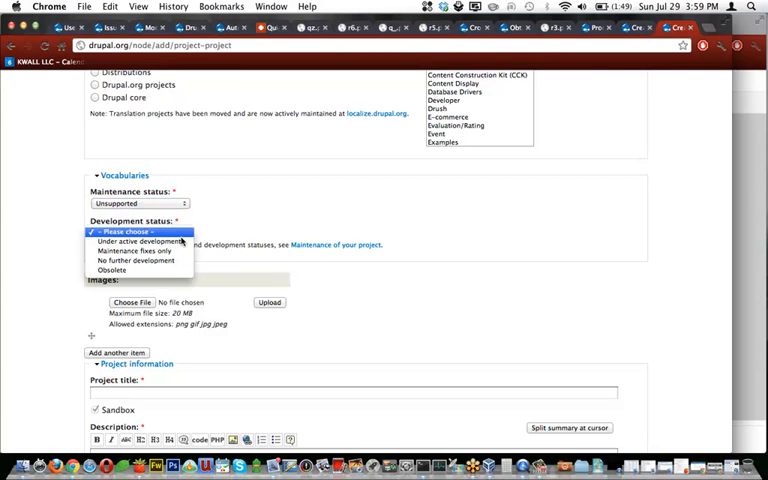
{"action": "left_click", "coordinate": [111, 271]}
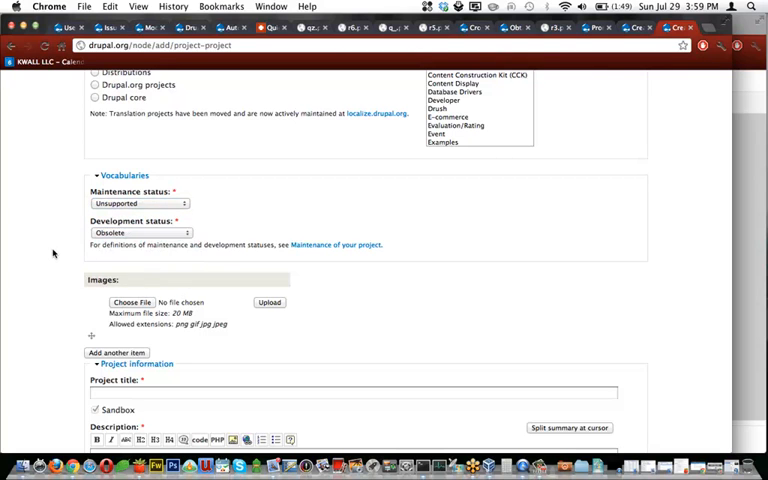
{"action": "left_click", "coordinate": [138, 232]}
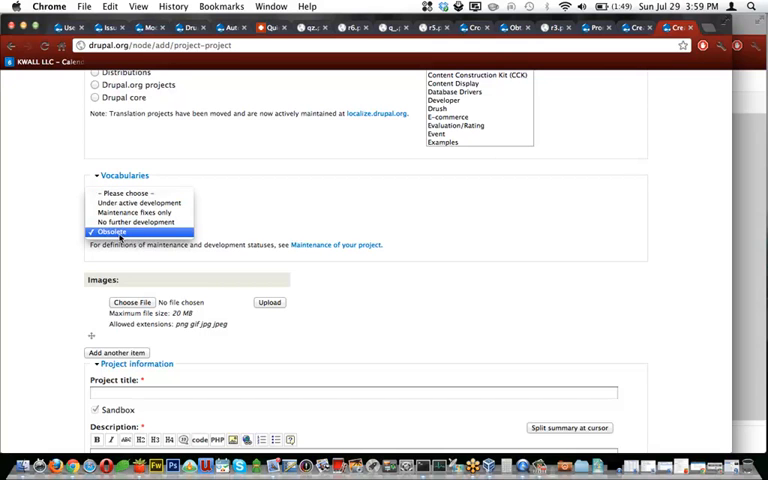
{"action": "scroll", "scroll_direction": "down", "scroll_amount": 3}
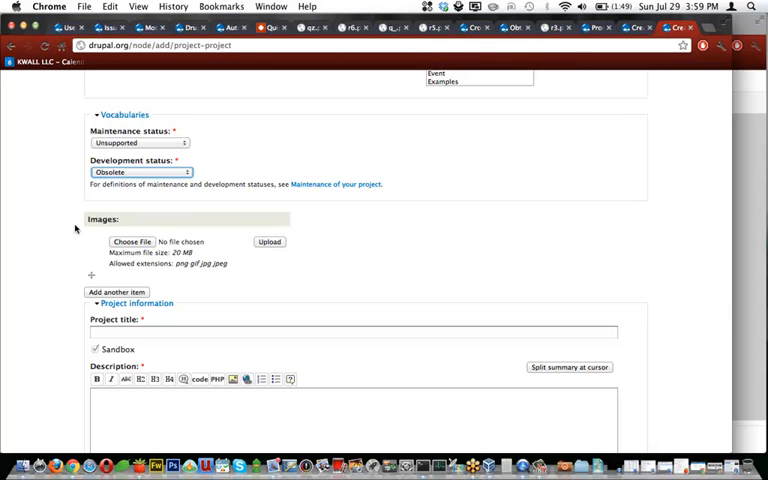
Scroll to the Save and Preview buttons, then return to slide 20 of the talk
{"action": "scroll", "scroll_direction": "down", "scroll_amount": 3}
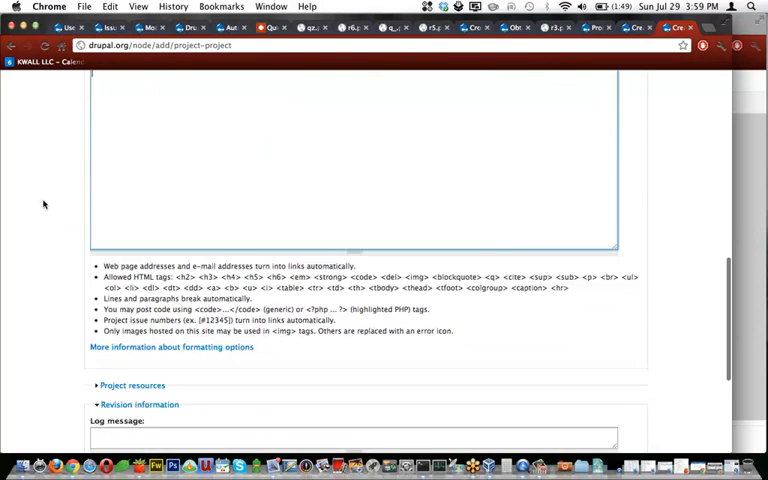
{"action": "scroll", "scroll_direction": "down", "scroll_amount": 3}
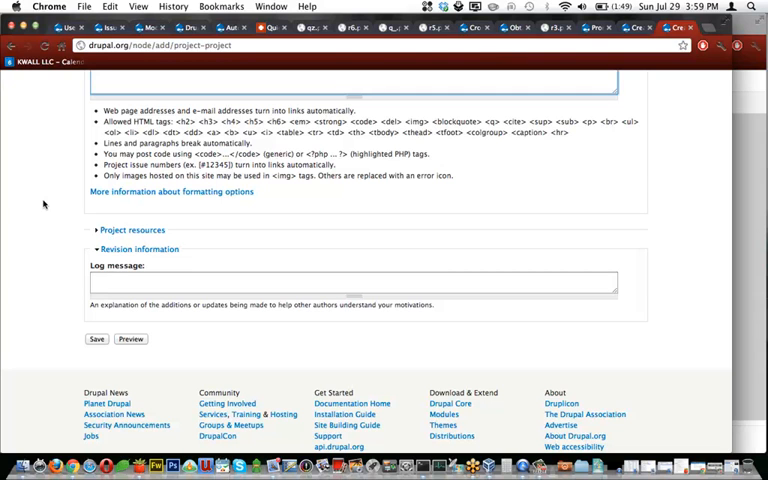
{"action": "scroll", "scroll_direction": "down", "scroll_amount": 3}
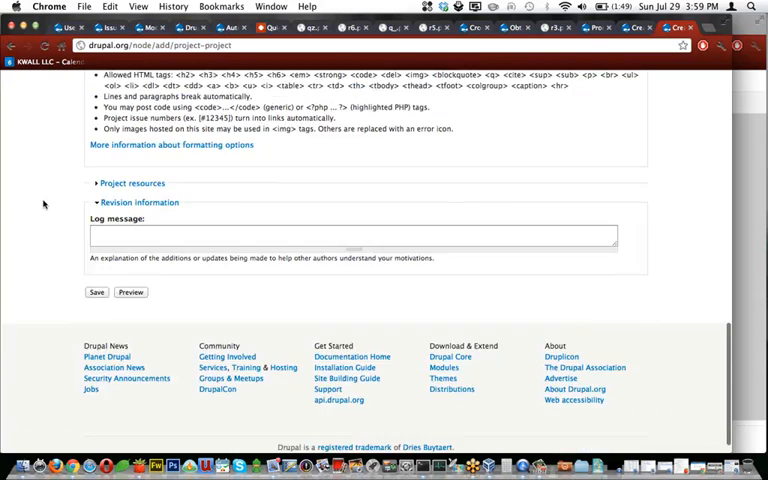
{"action": "left_click", "coordinate": [133, 183]}
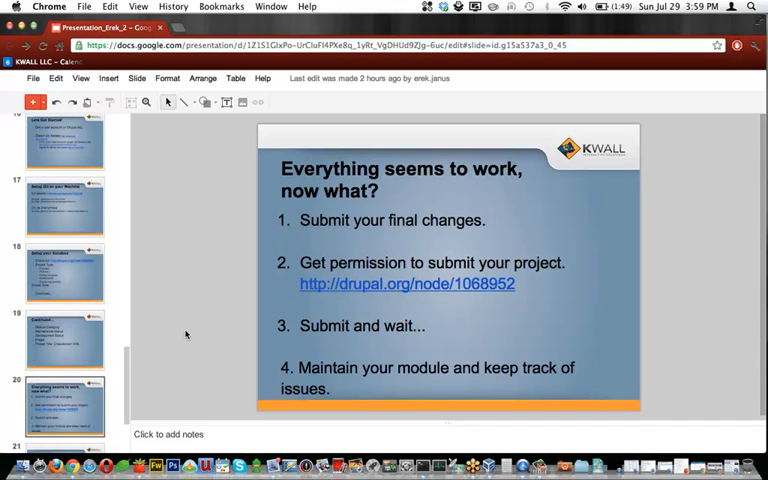
Show the Crossdomain XML sandbox page, scrolled to 'Apply for full project access'
{"action": "left_click", "coordinate": [407, 283]}
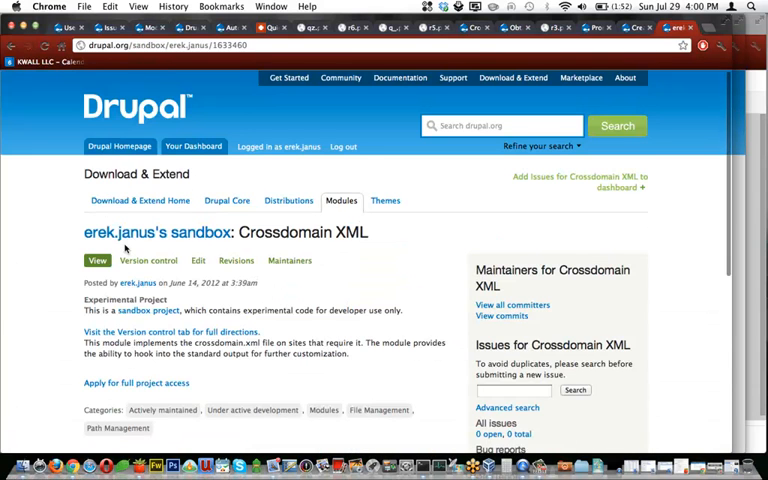
{"action": "scroll", "scroll_direction": "down", "scroll_amount": 3}
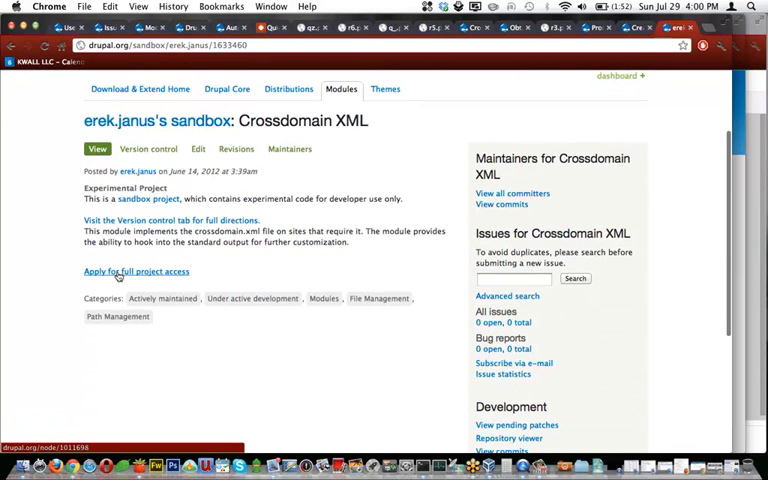